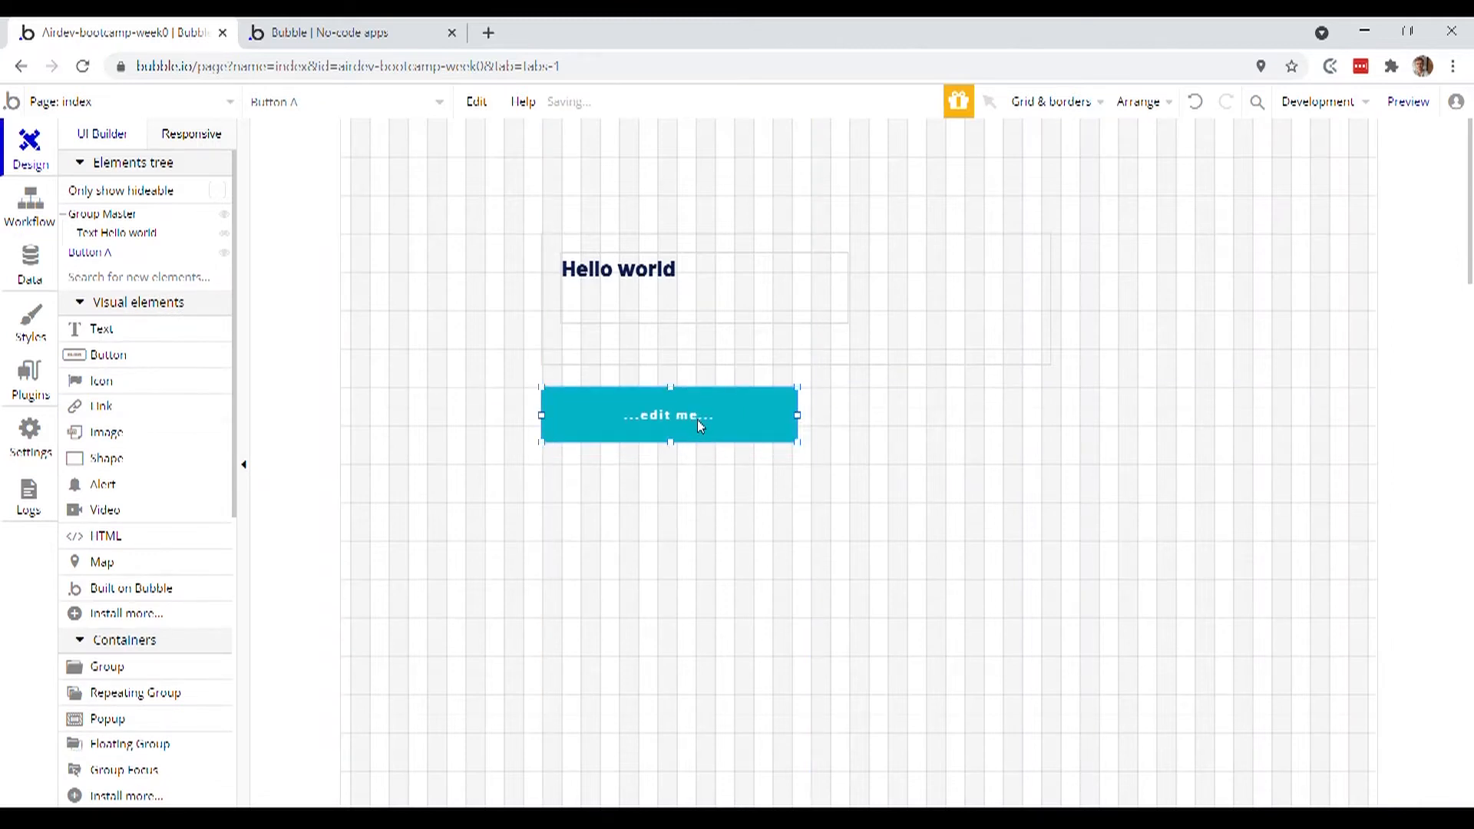
# - Change the placeholder button's label from '...edit me...' to 'Hide'
pyautogui.click(669, 414)
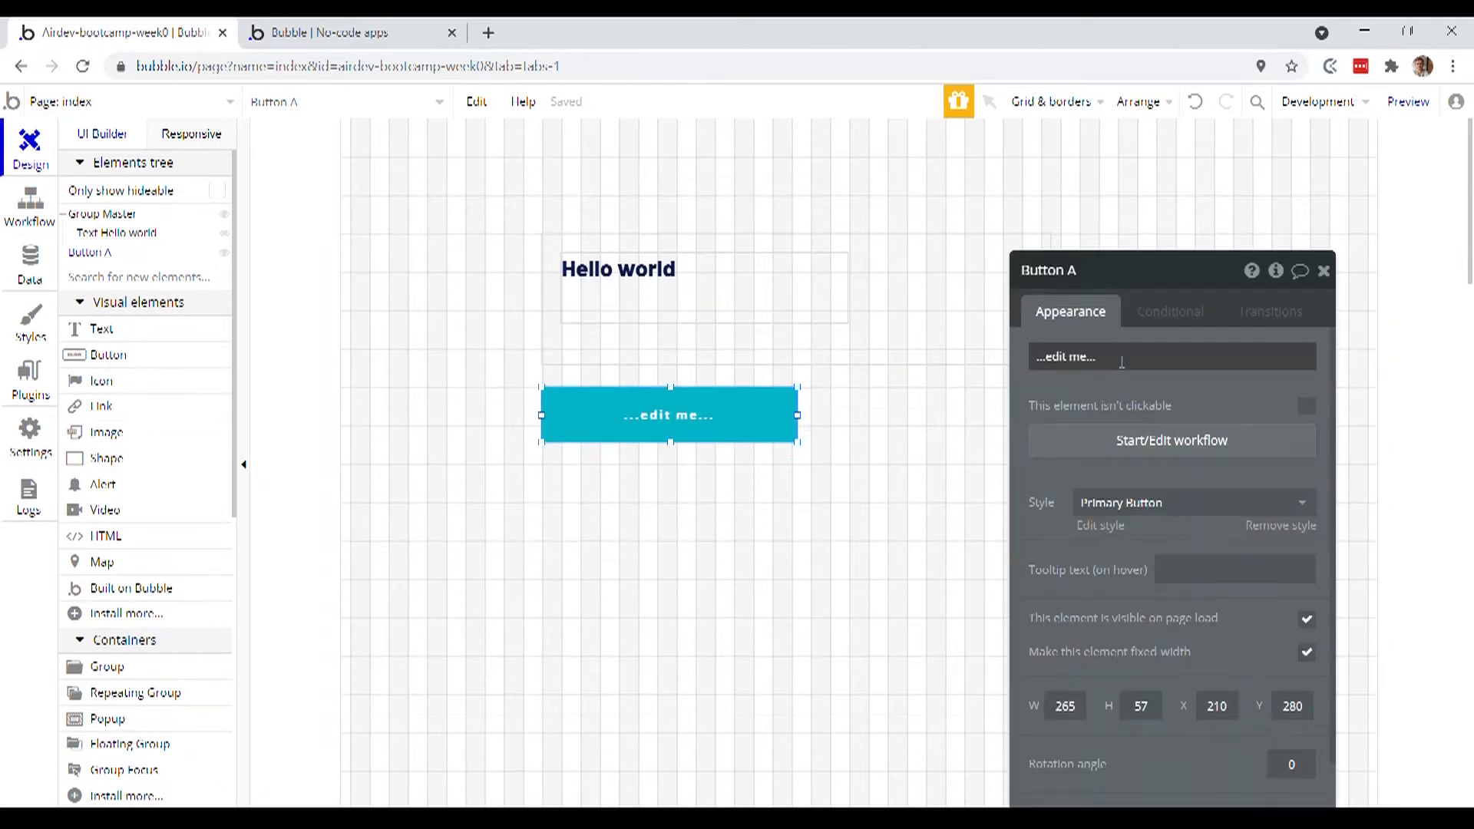
pyautogui.write('Hide')
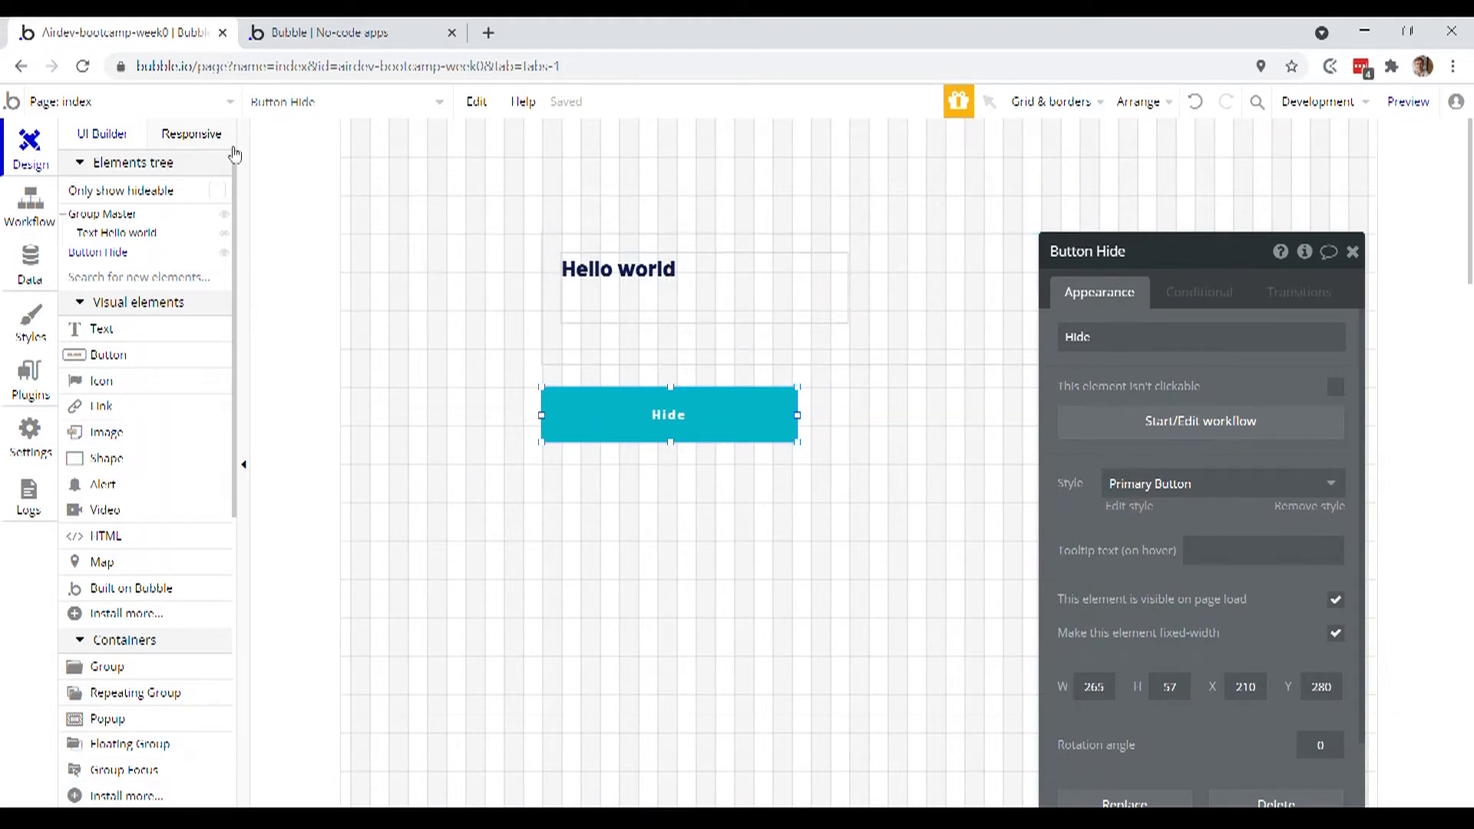
# - Add an 'An element is clicked' event in the page's workflow editor
pyautogui.click(29, 208)
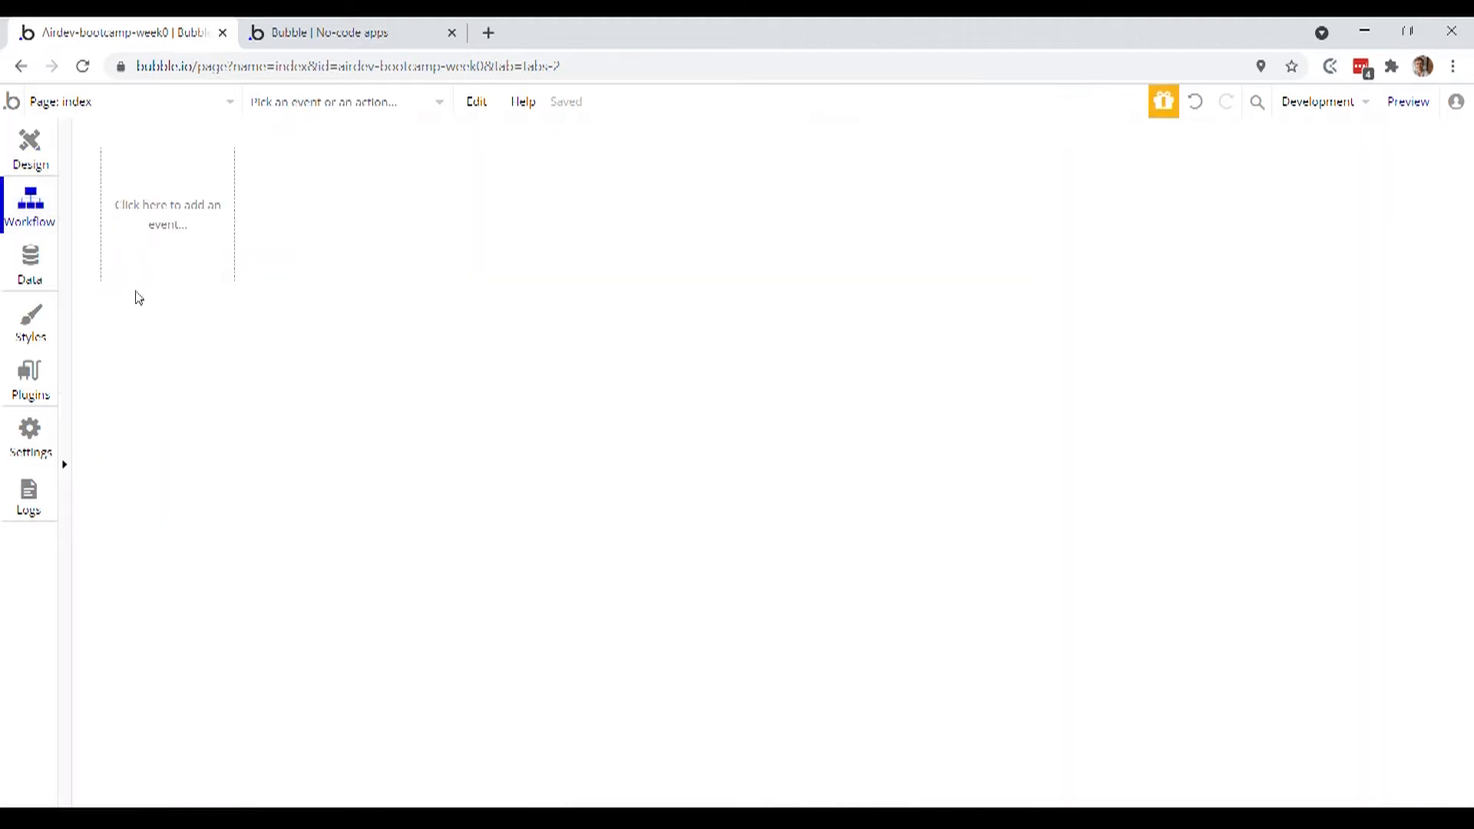
pyautogui.moveTo(275, 286)
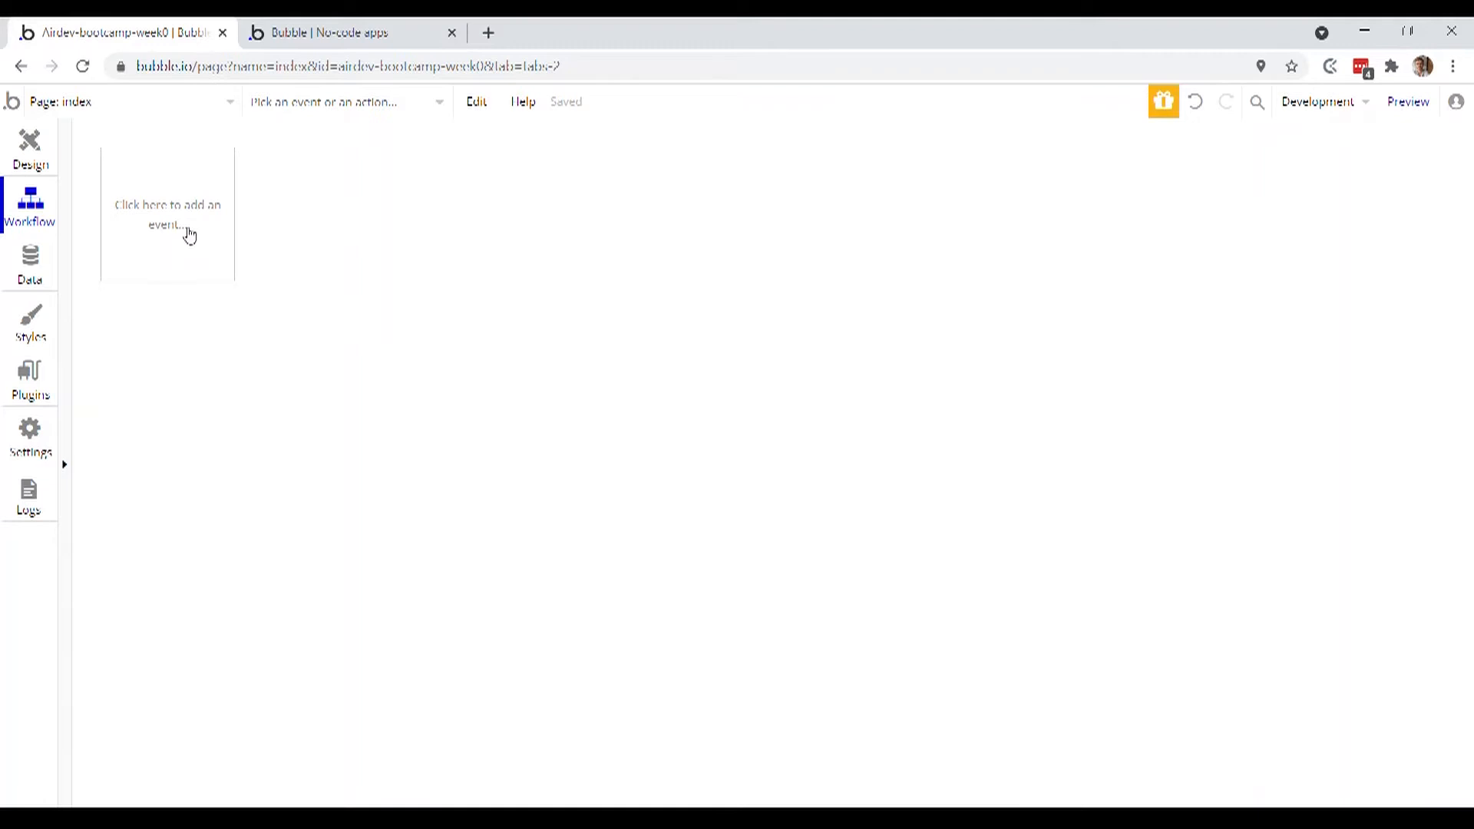
pyautogui.click(167, 214)
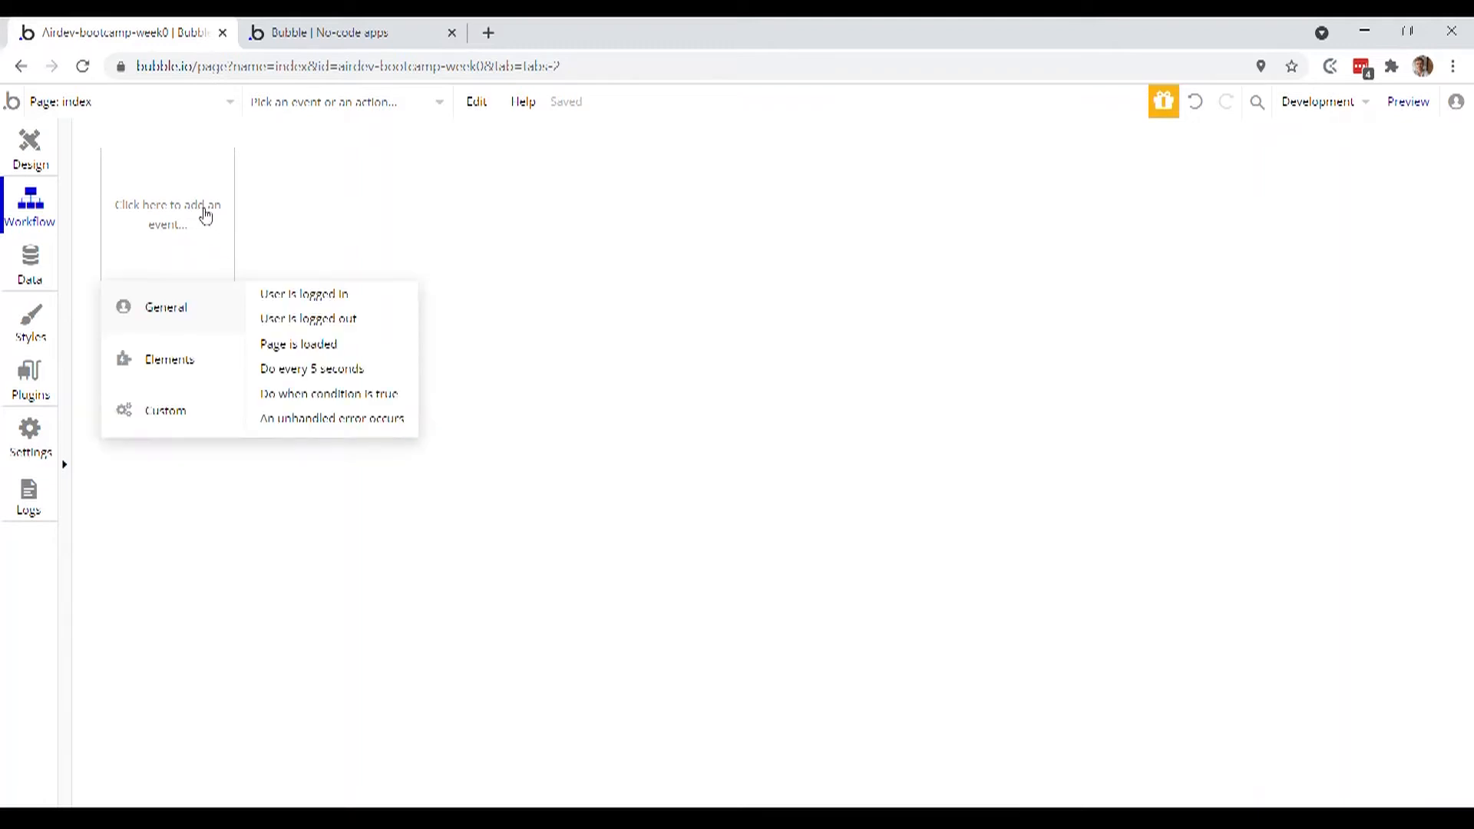
pyautogui.moveTo(206, 310)
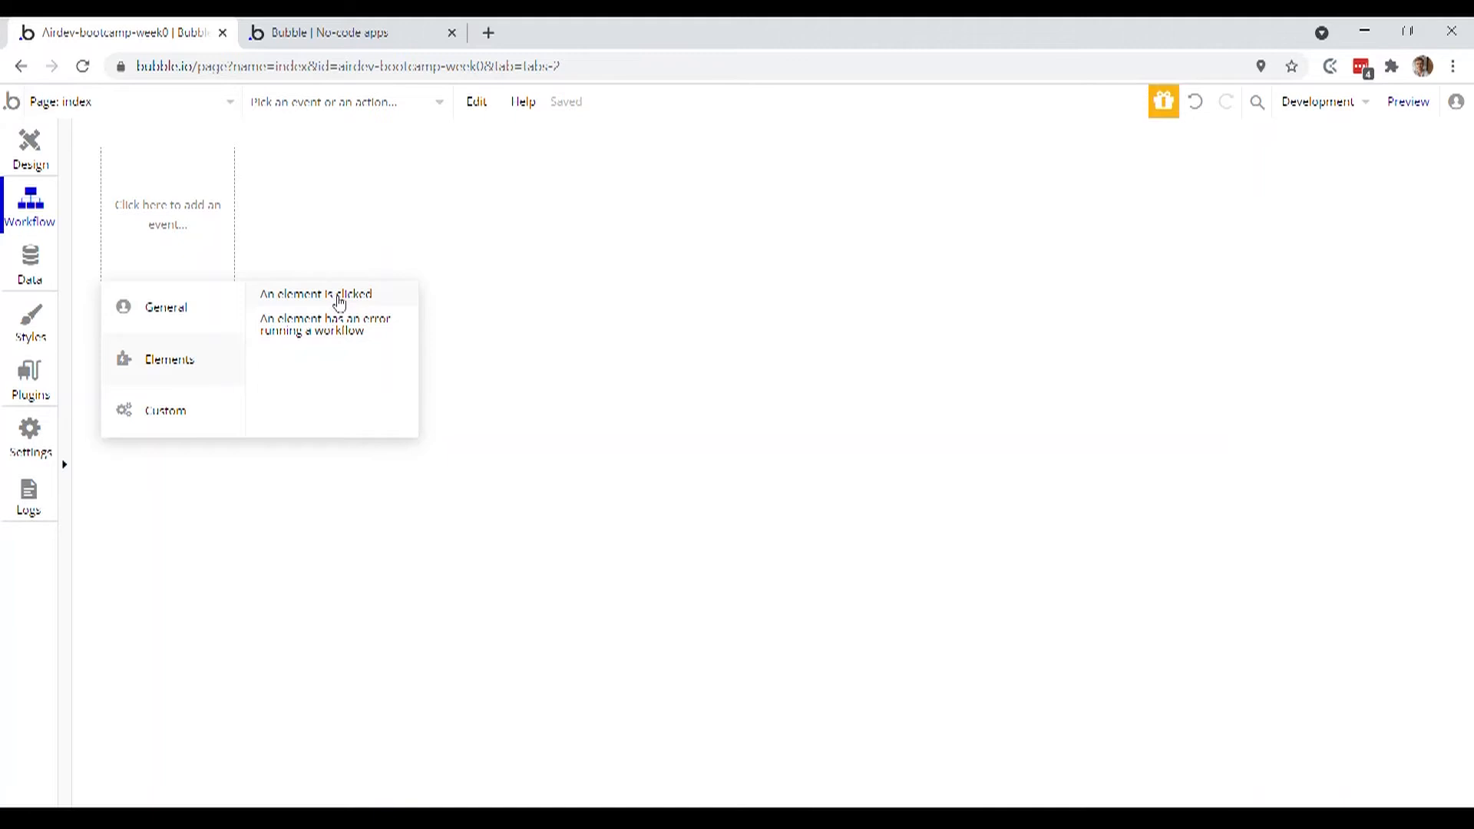
pyautogui.moveTo(339, 301)
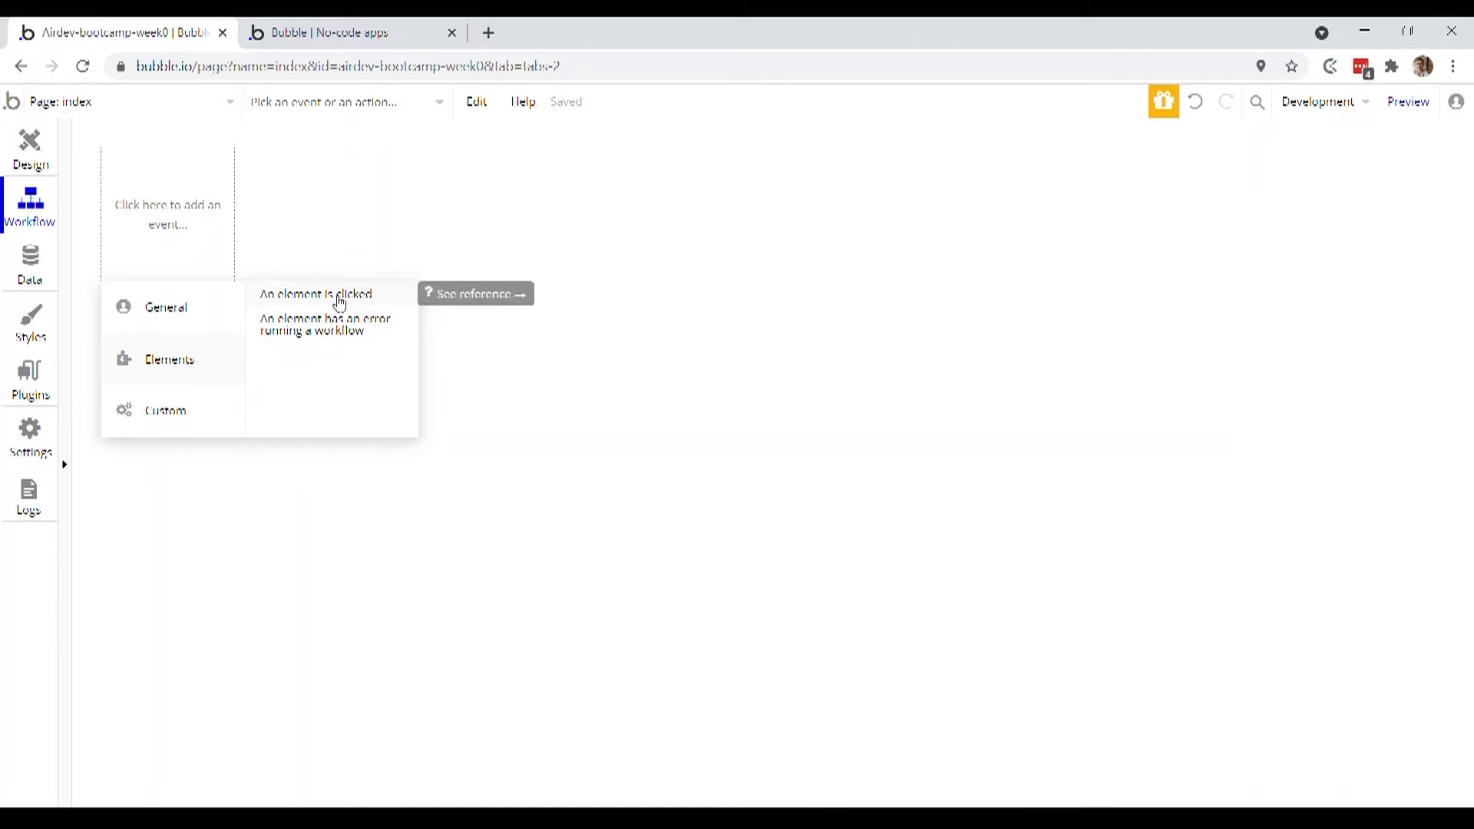
pyautogui.click(315, 294)
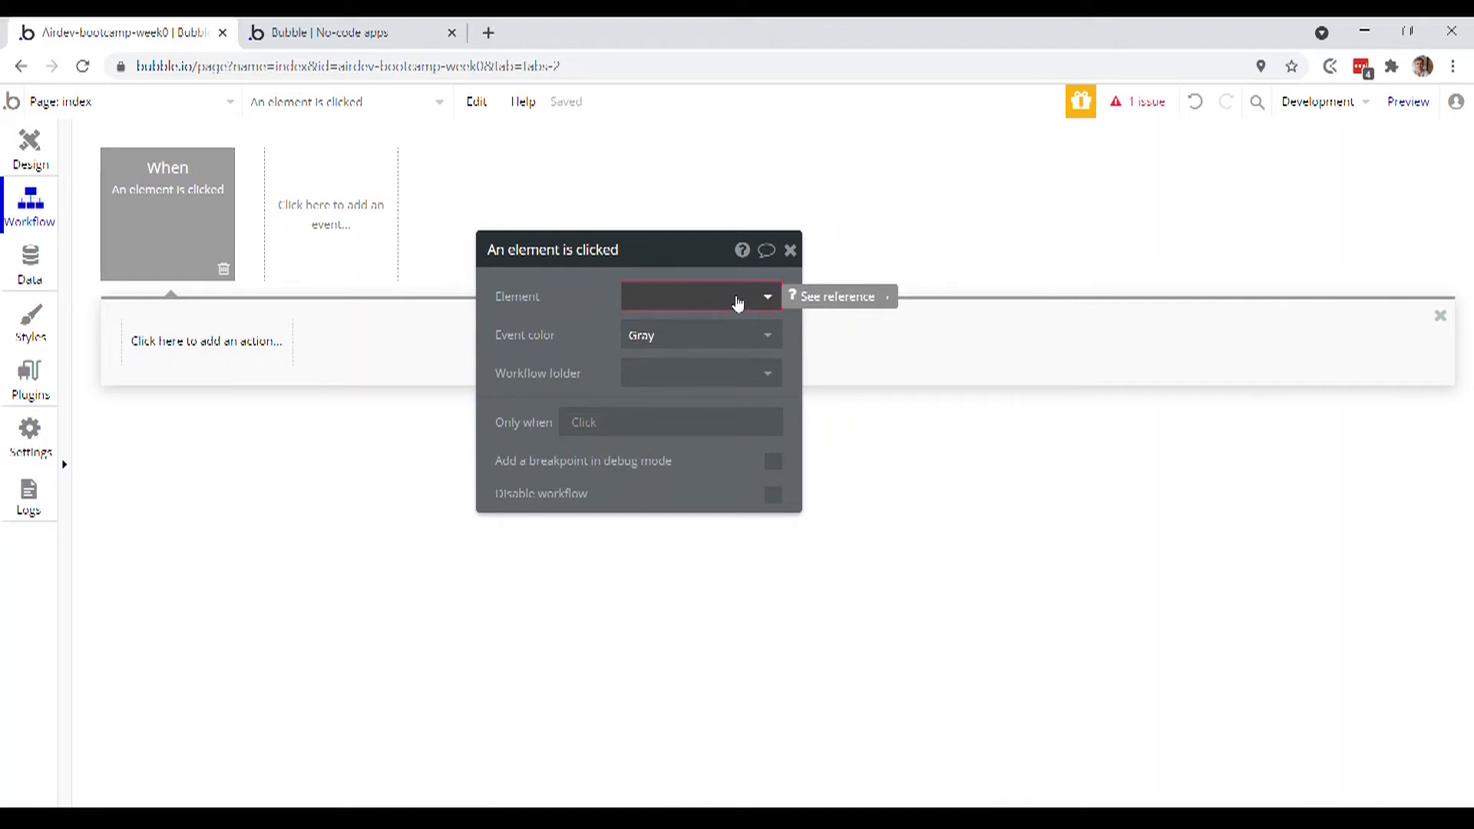
# - Set the click event's trigger element to Button Hide
pyautogui.click(701, 296)
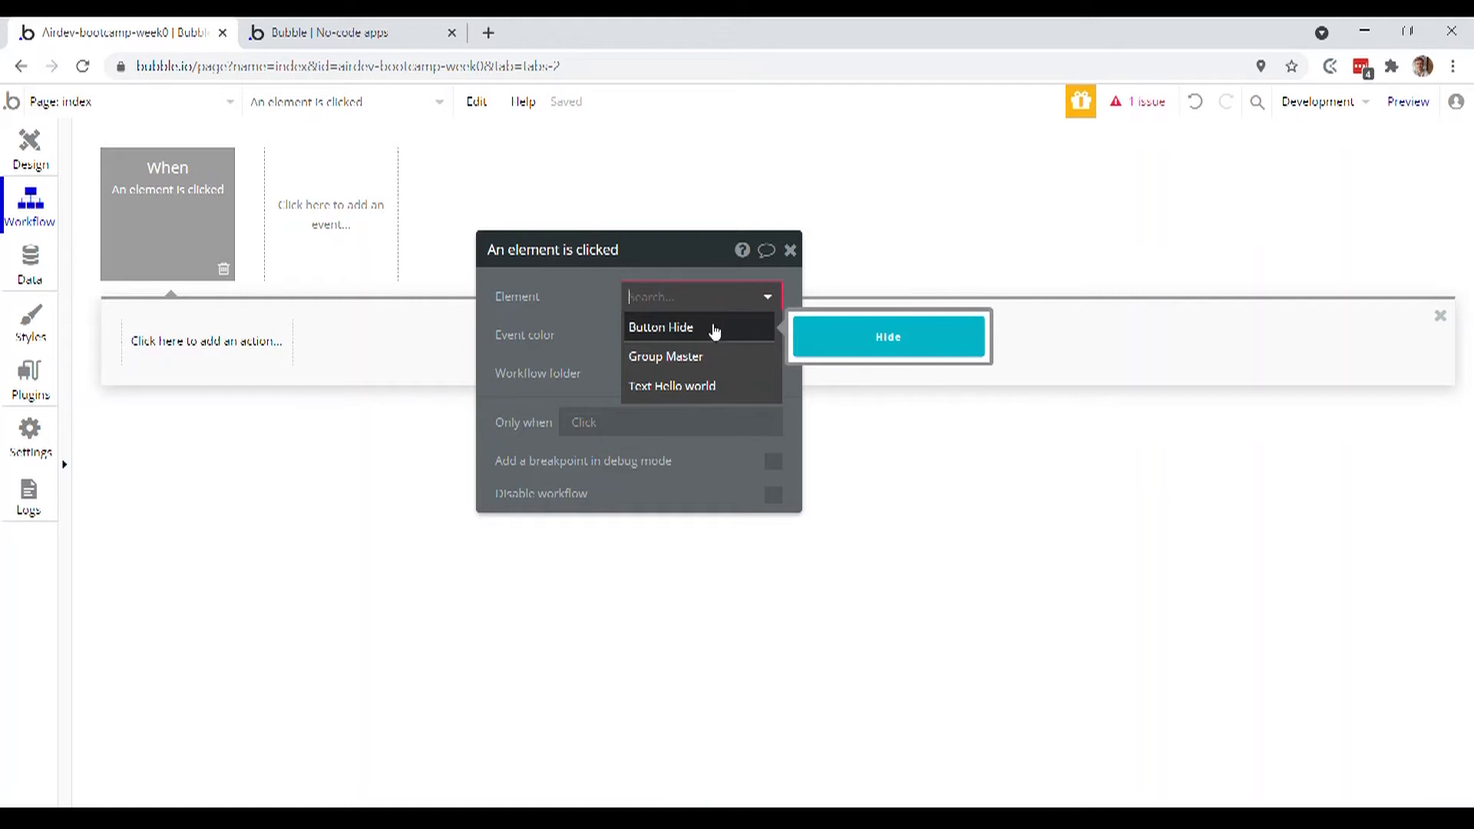
pyautogui.moveTo(747, 329)
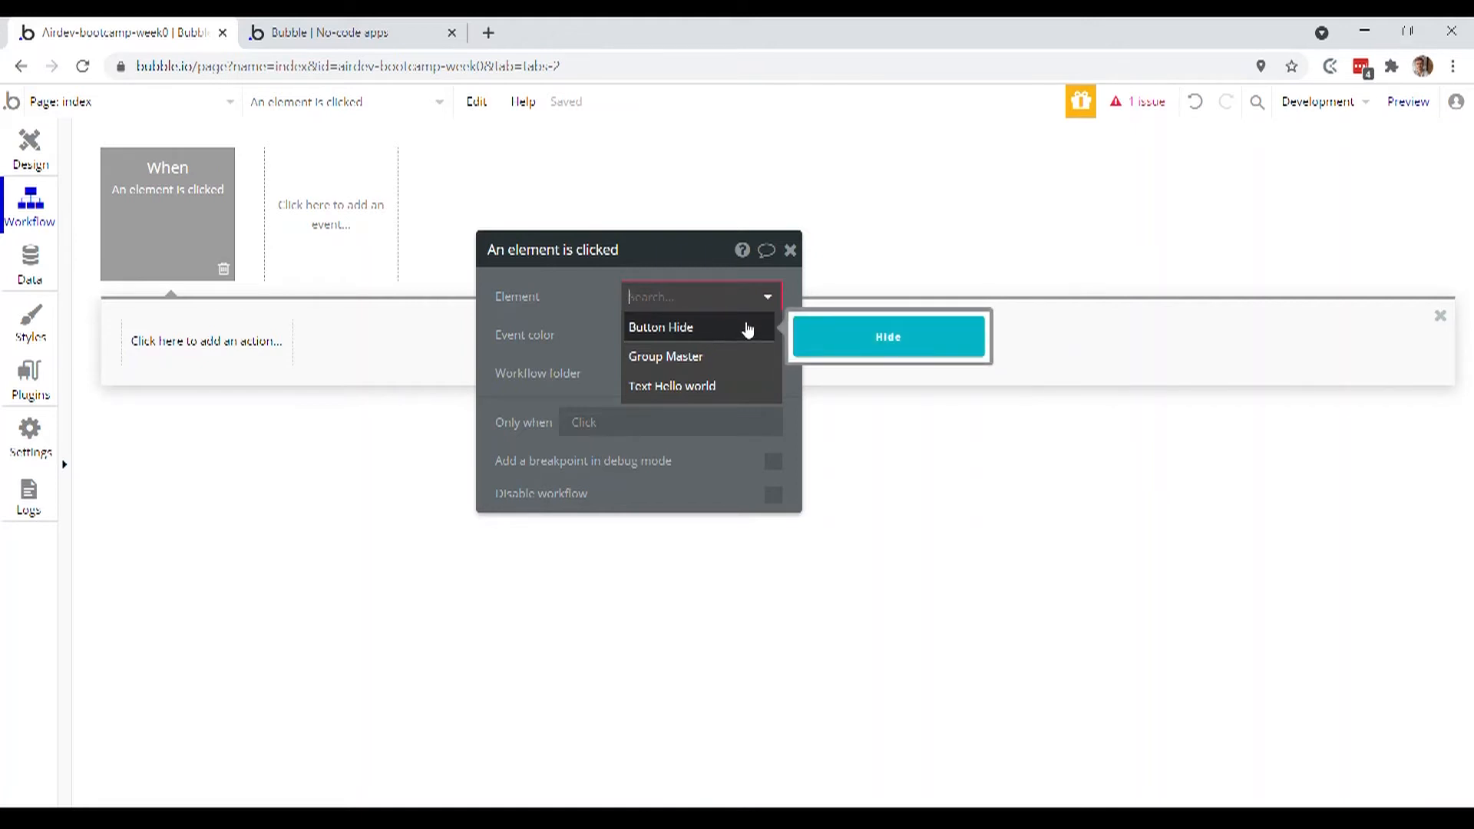
pyautogui.moveTo(728, 343)
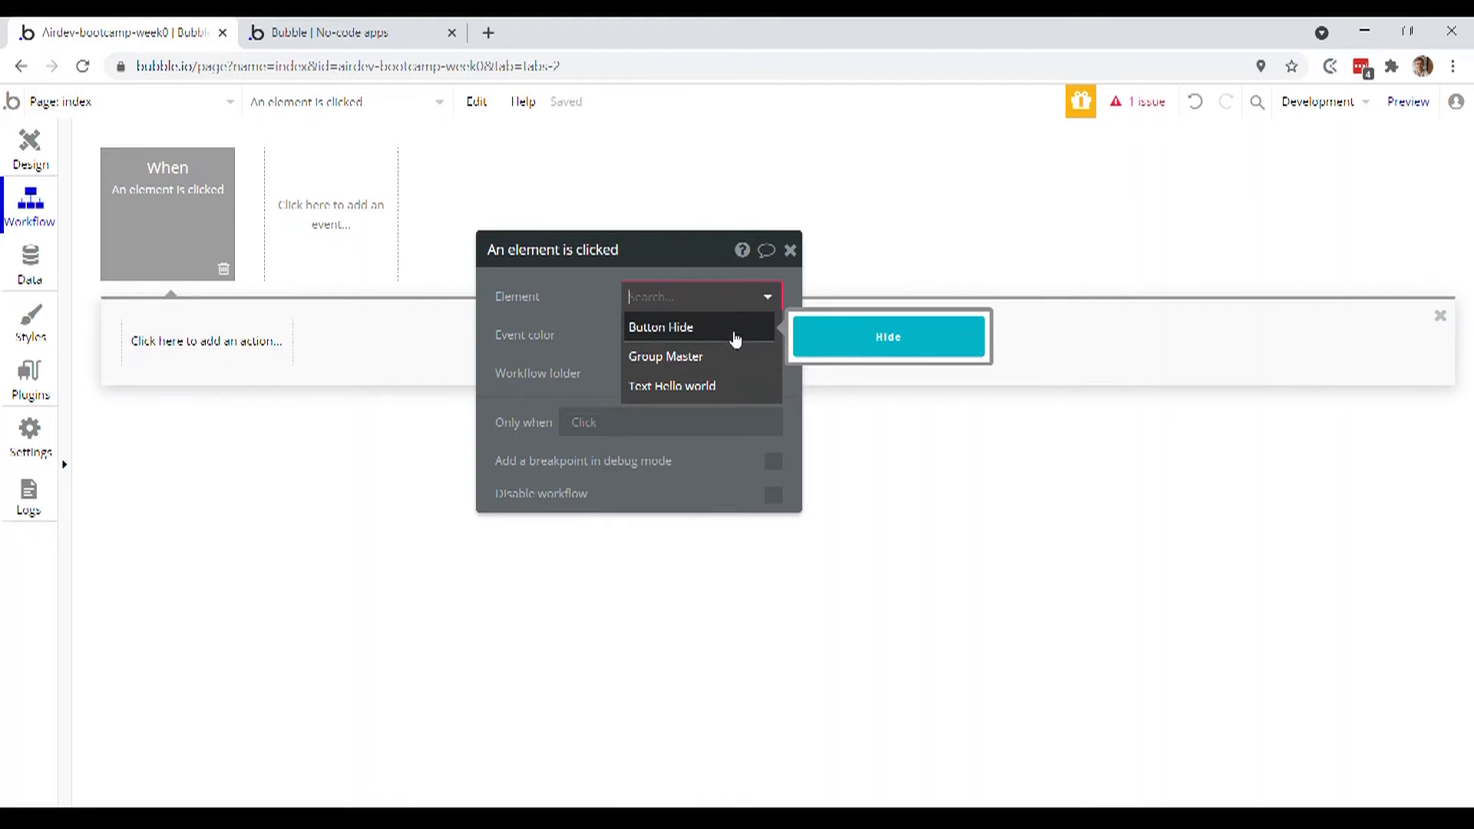
pyautogui.click(661, 327)
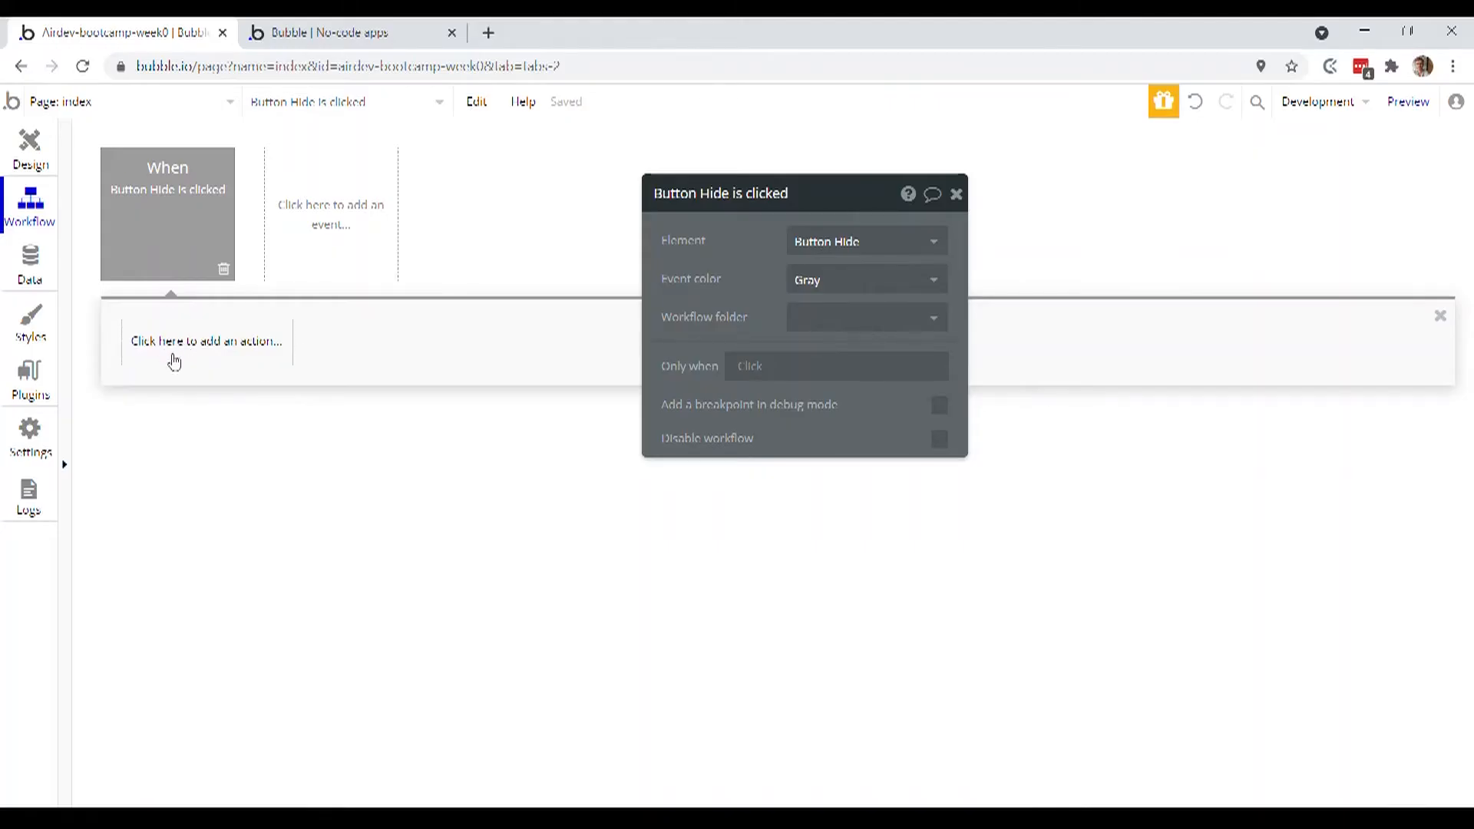
# - Add a 'Hide an element' action targeting Group Master to the Button Hide workflow
pyautogui.click(206, 340)
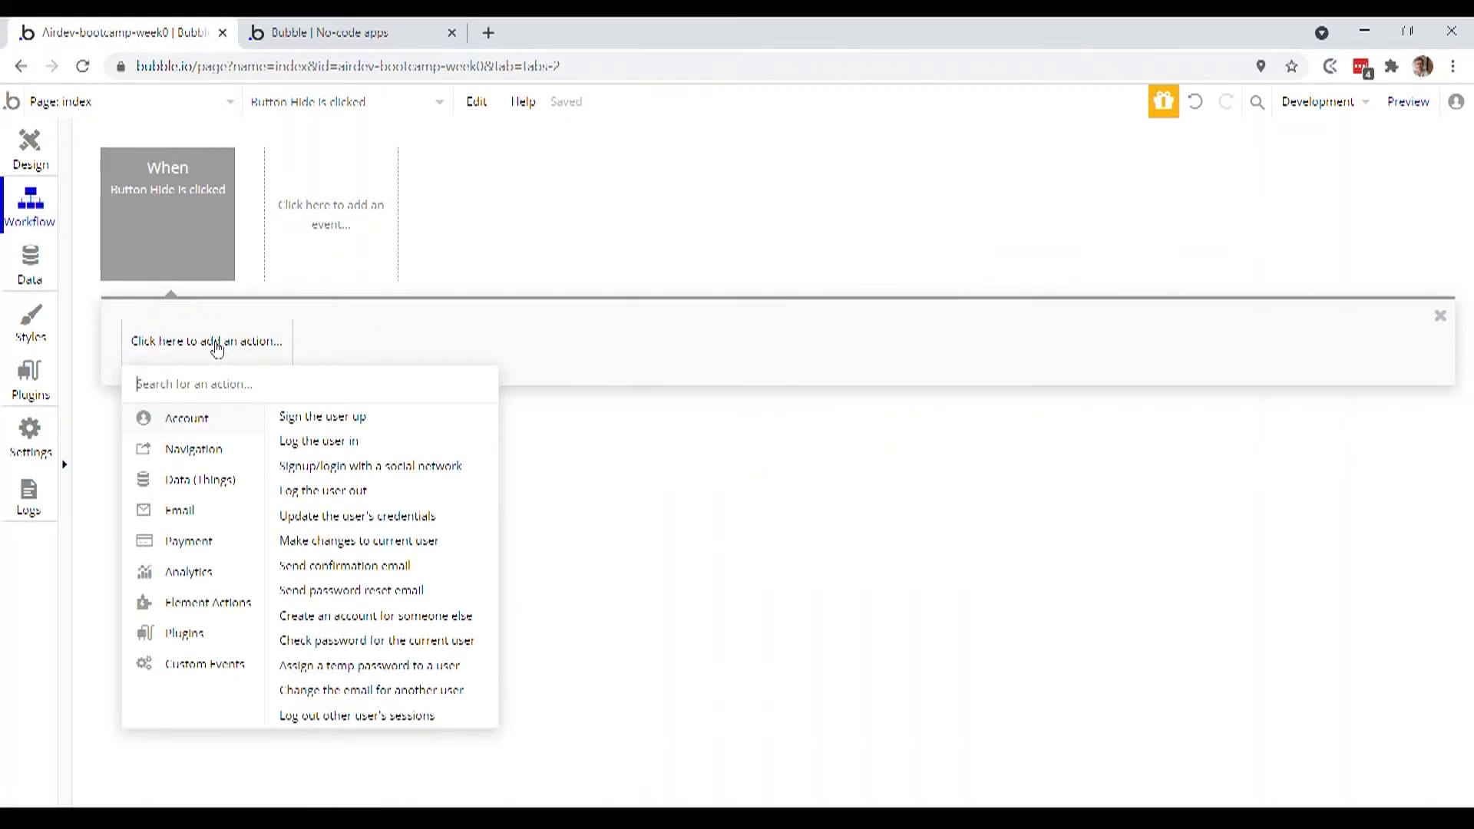
pyautogui.moveTo(224, 343)
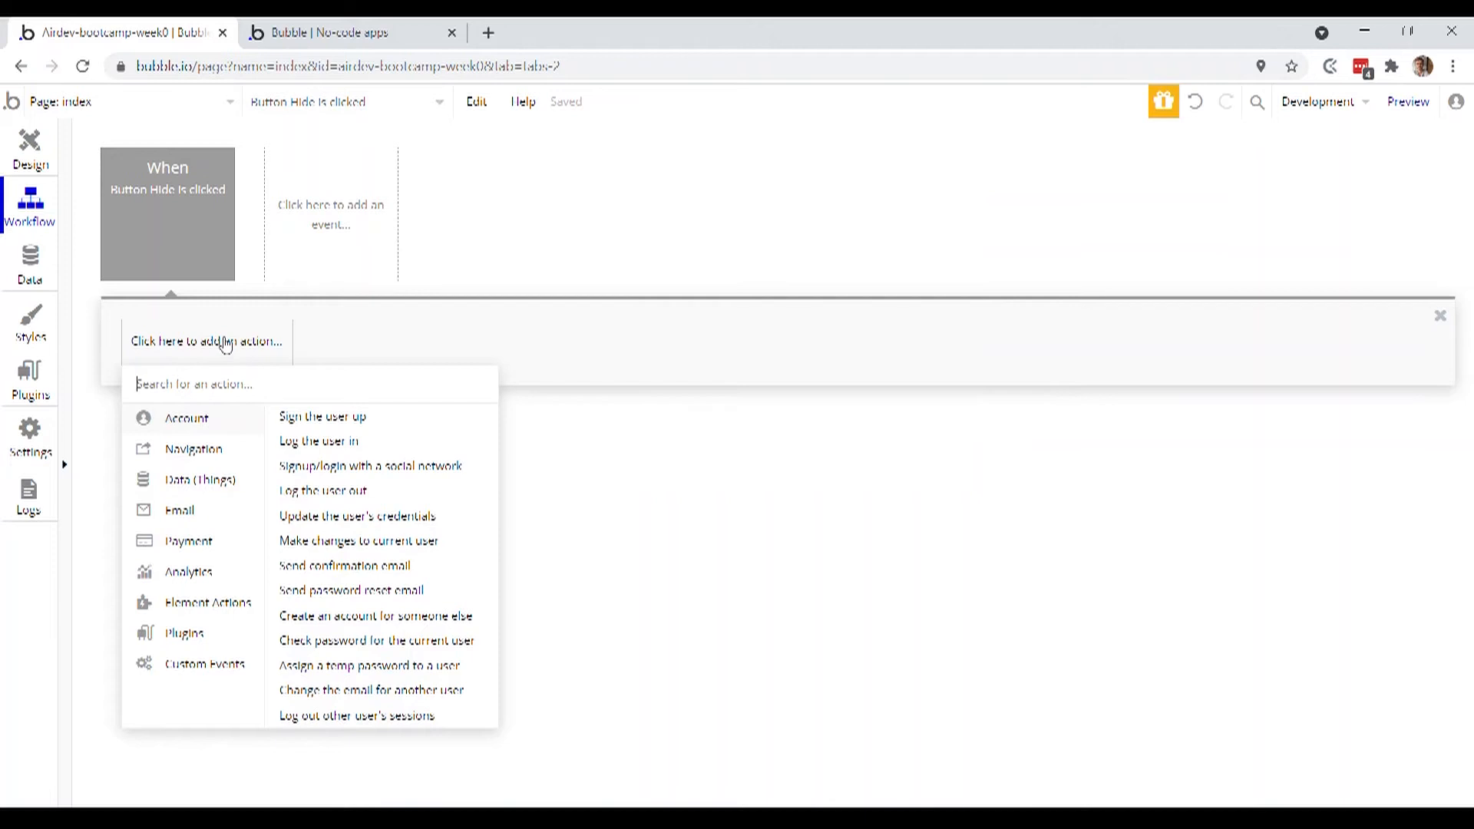
pyautogui.click(200, 479)
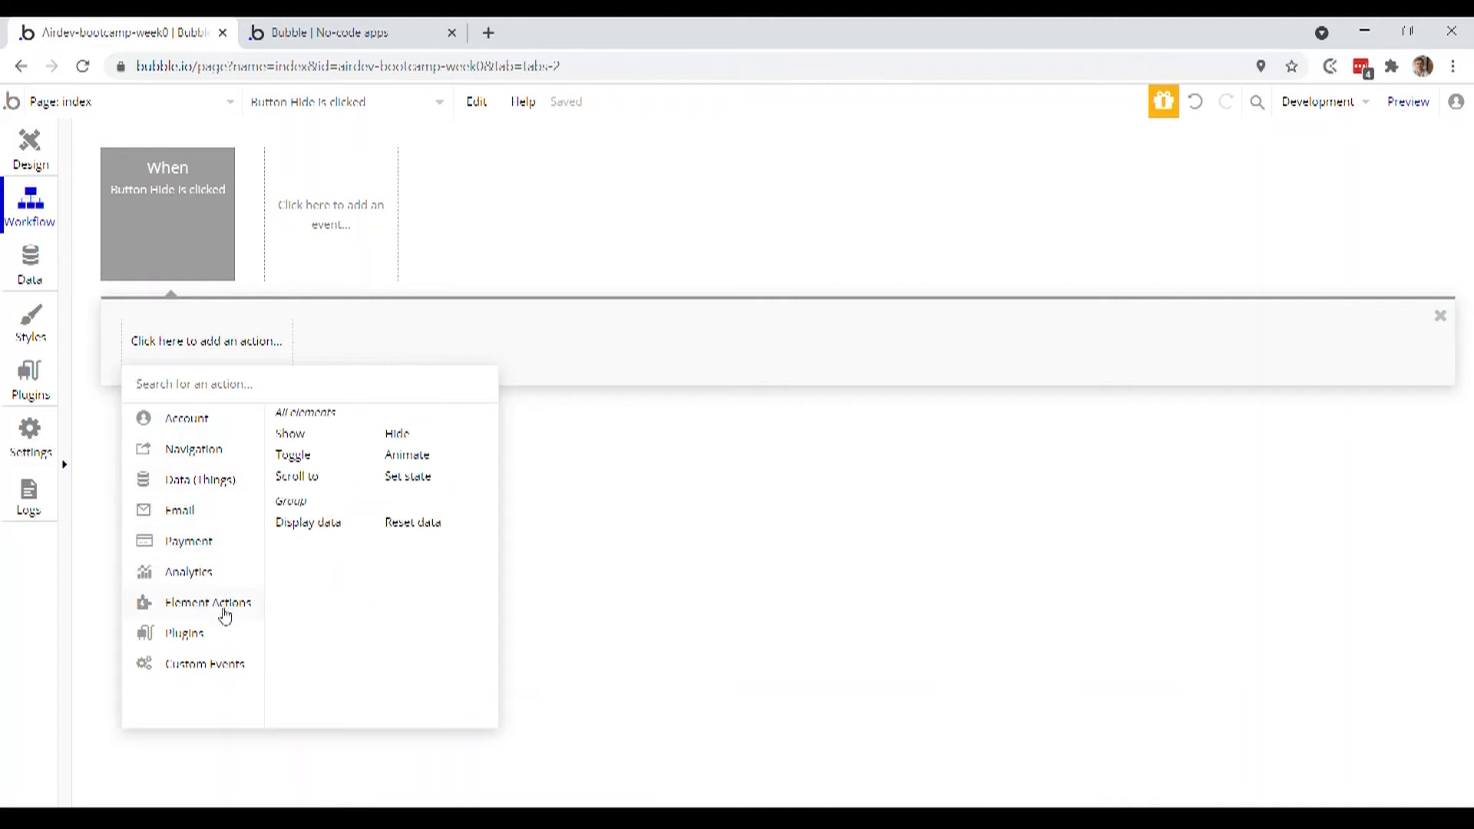
pyautogui.moveTo(433, 433)
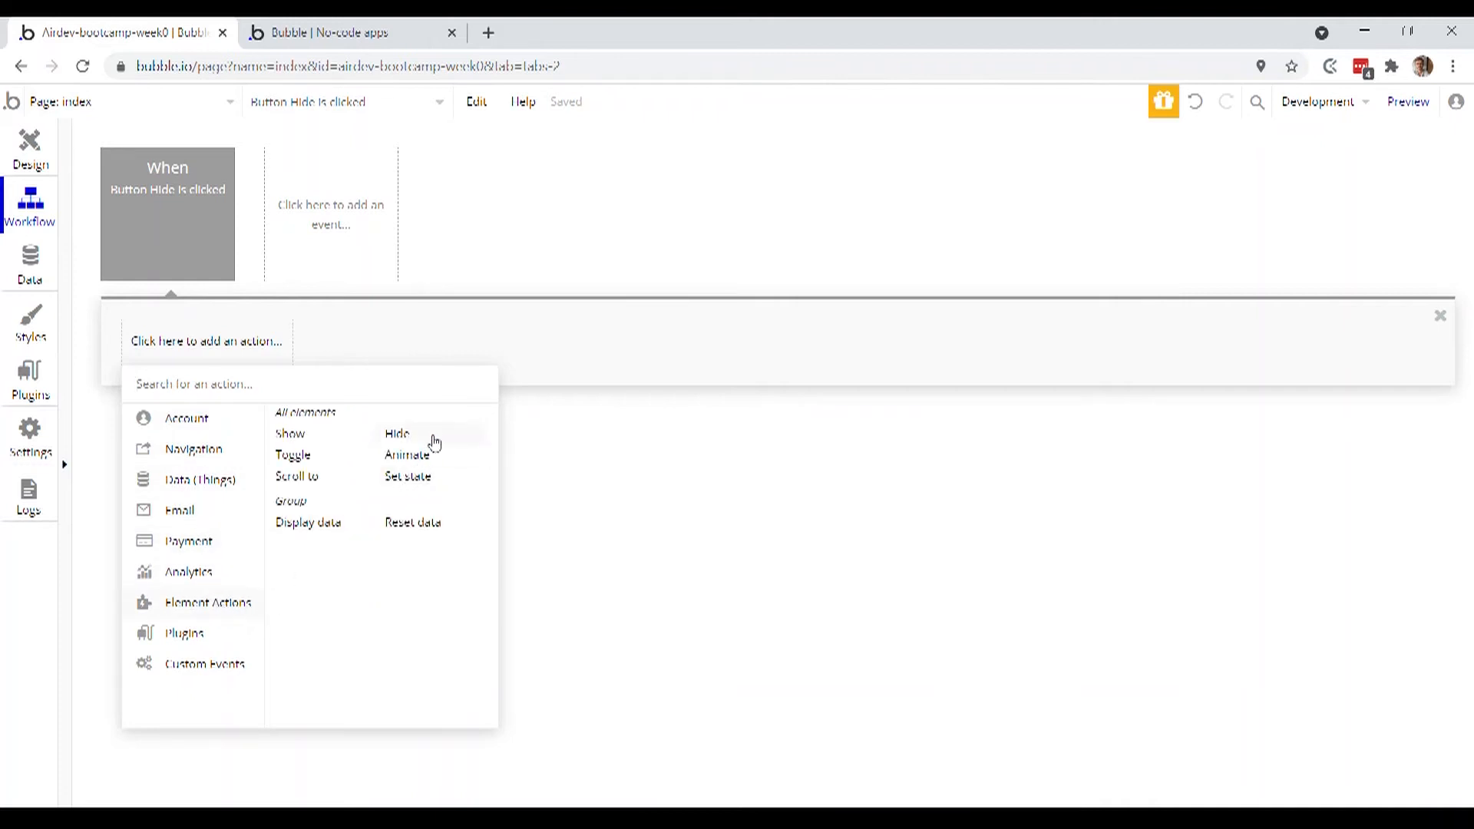
pyautogui.click(397, 433)
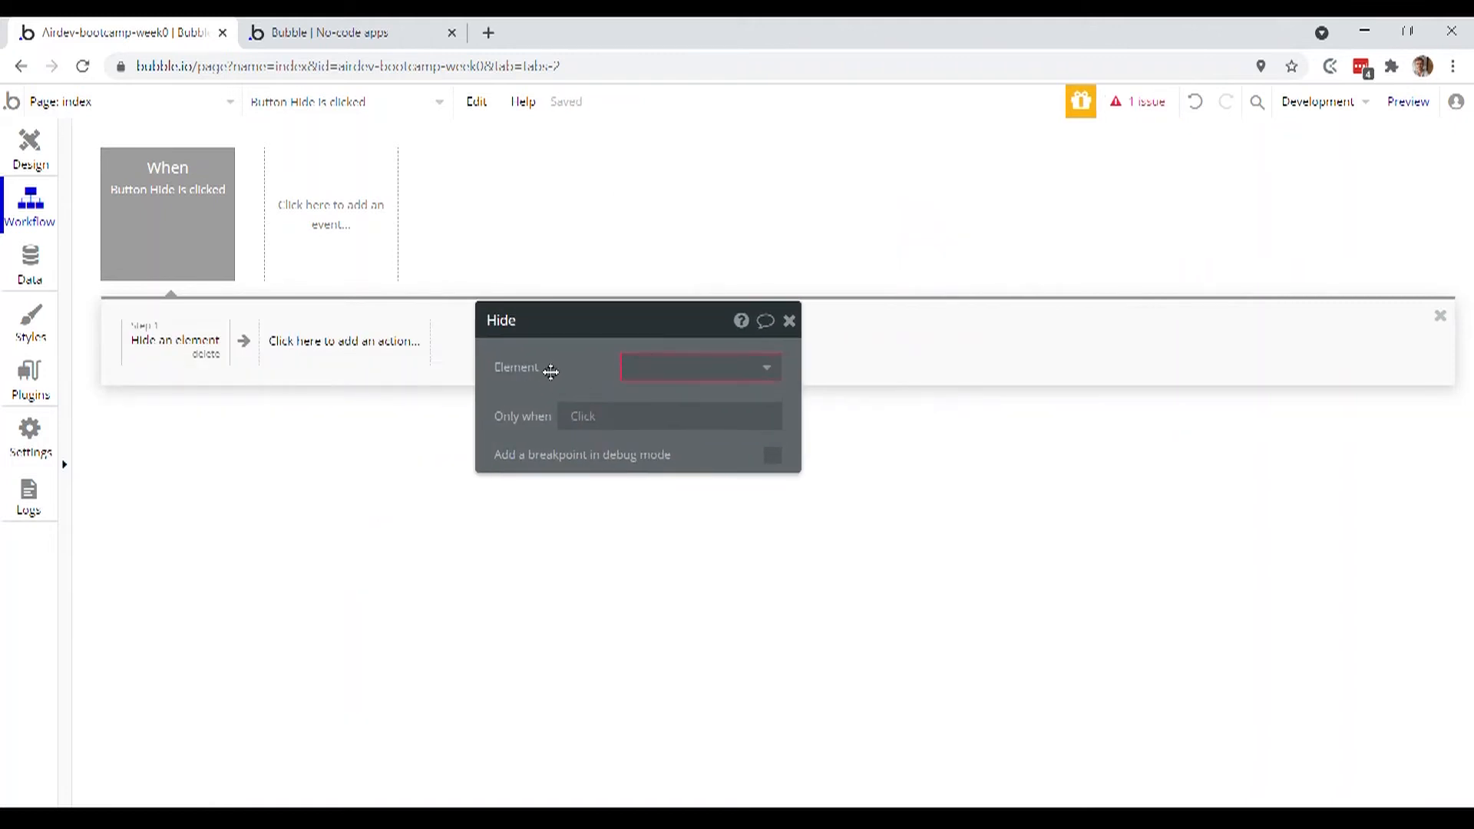
pyautogui.click(700, 368)
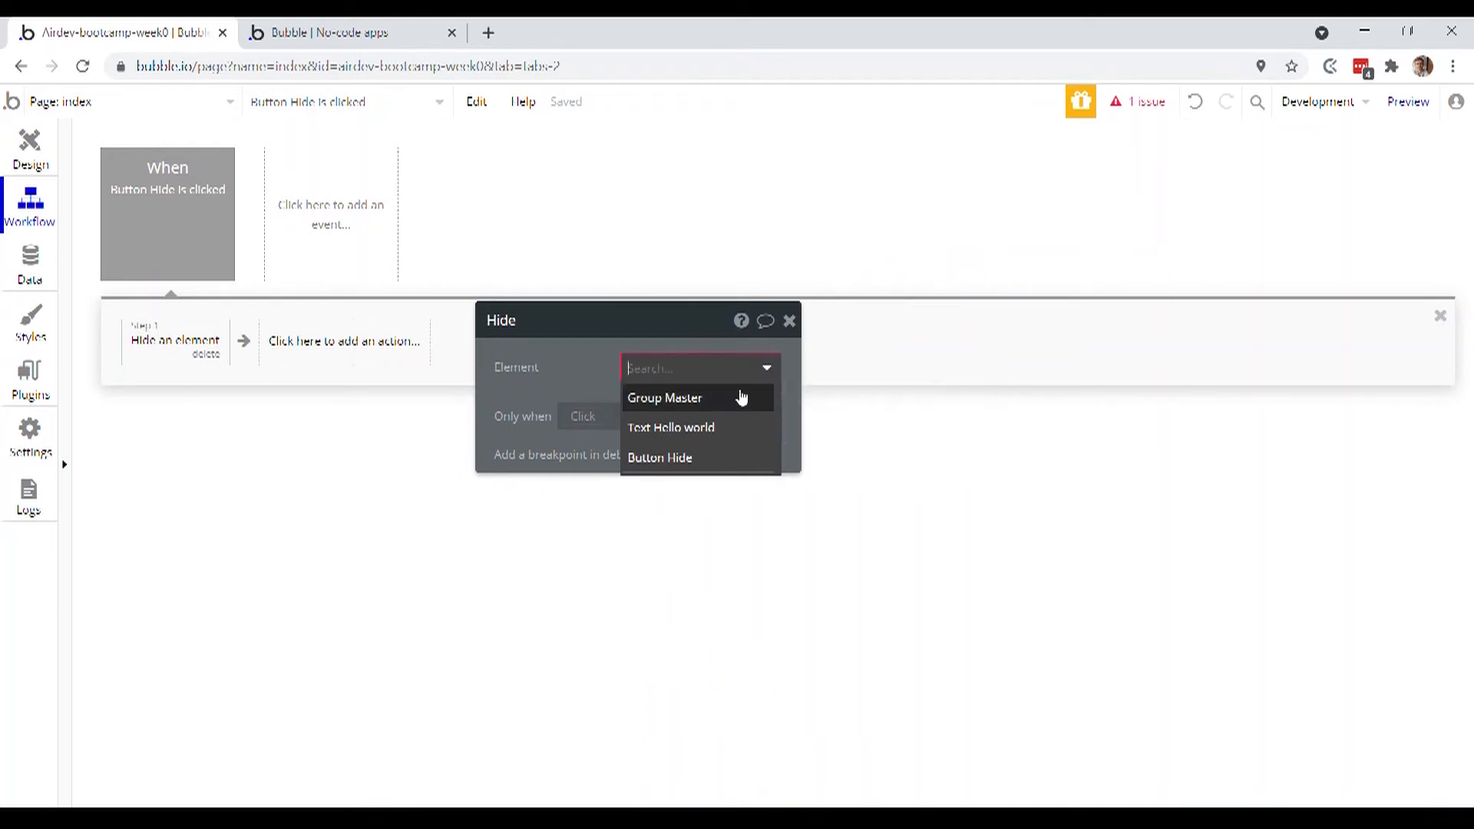
pyautogui.click(665, 398)
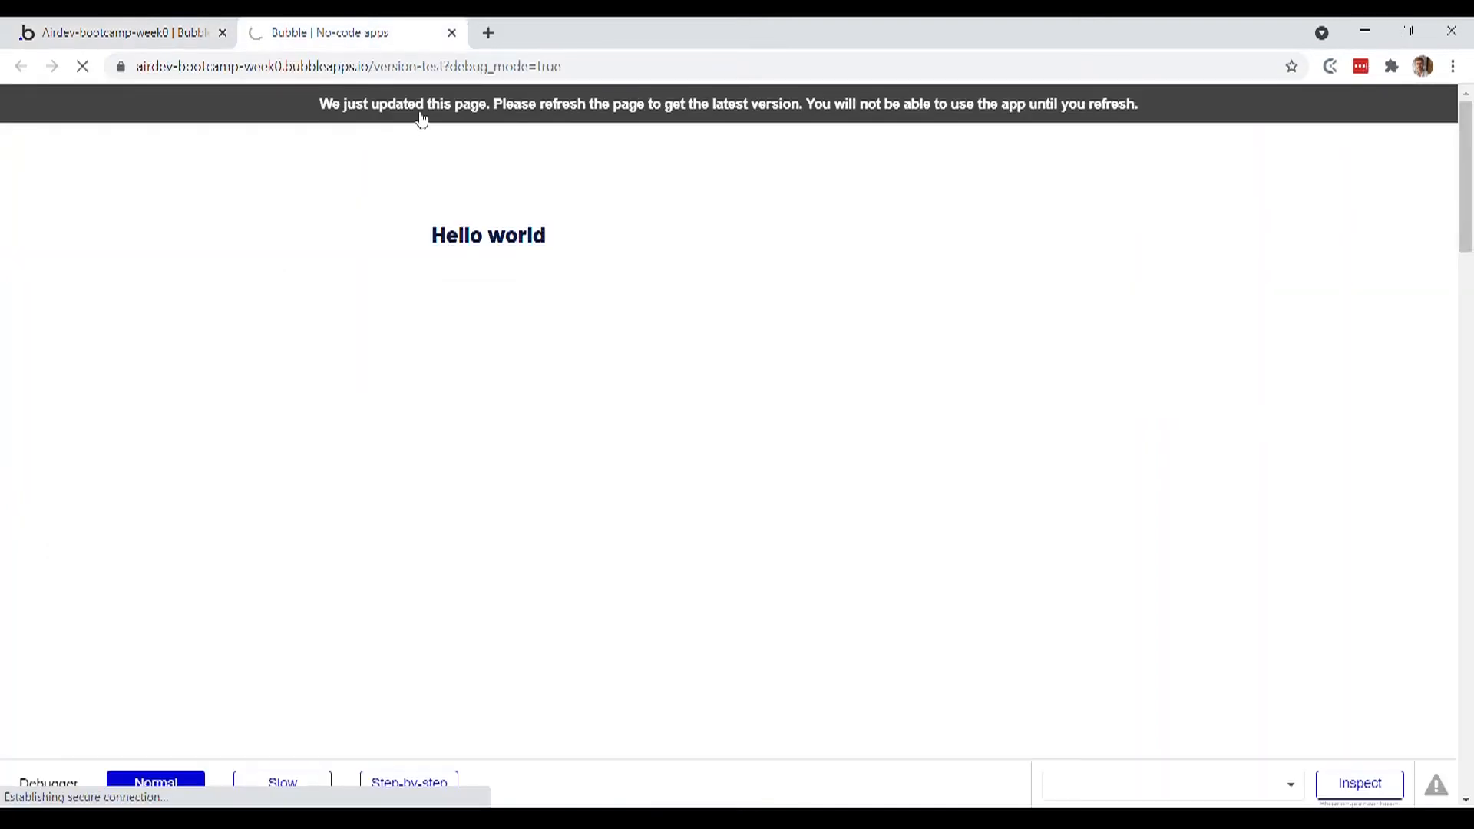
# - Reload the preview and click Hide to confirm the Hello world text disappears
pyautogui.click(81, 66)
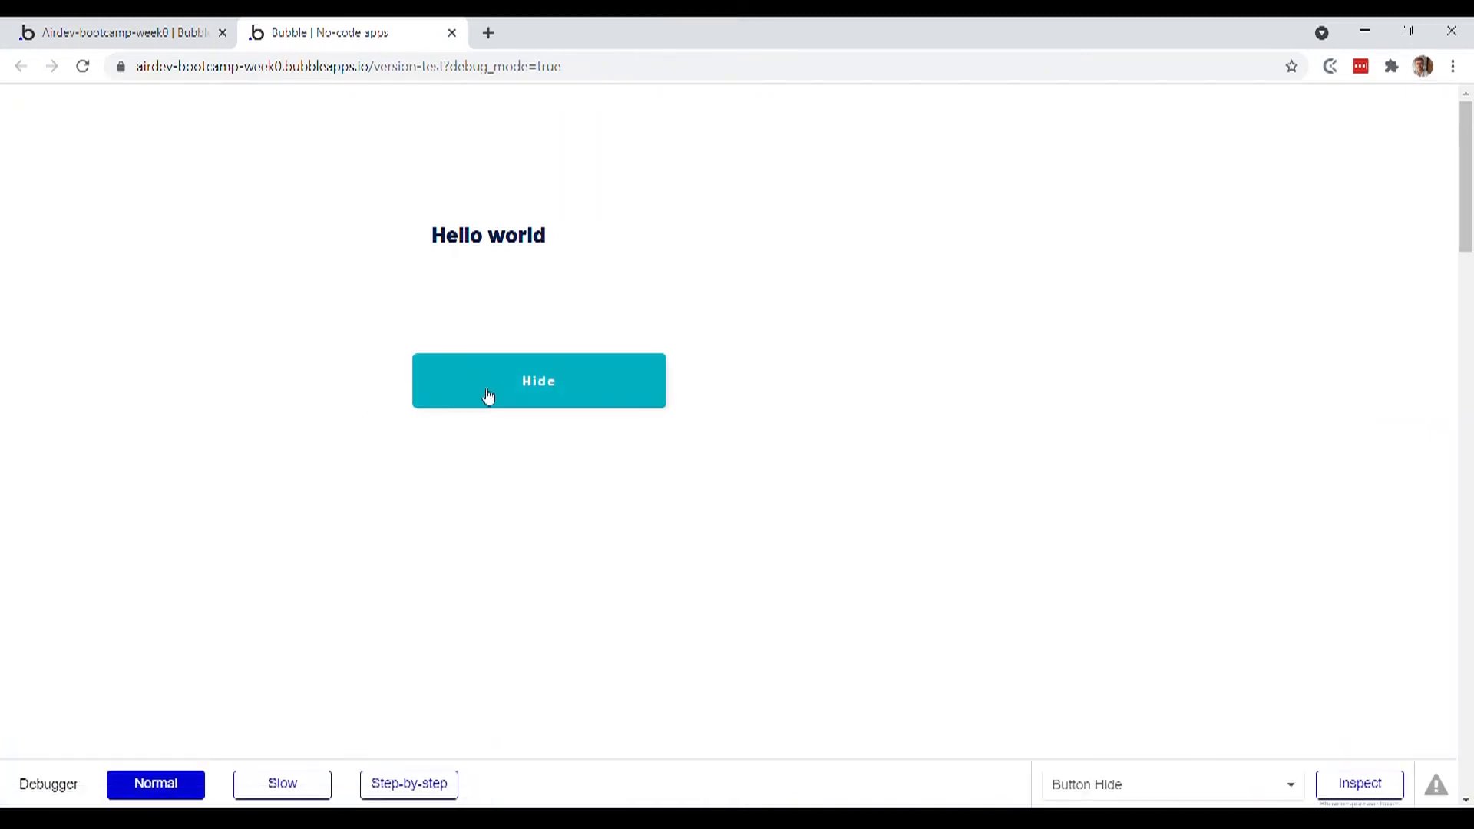
pyautogui.click(539, 381)
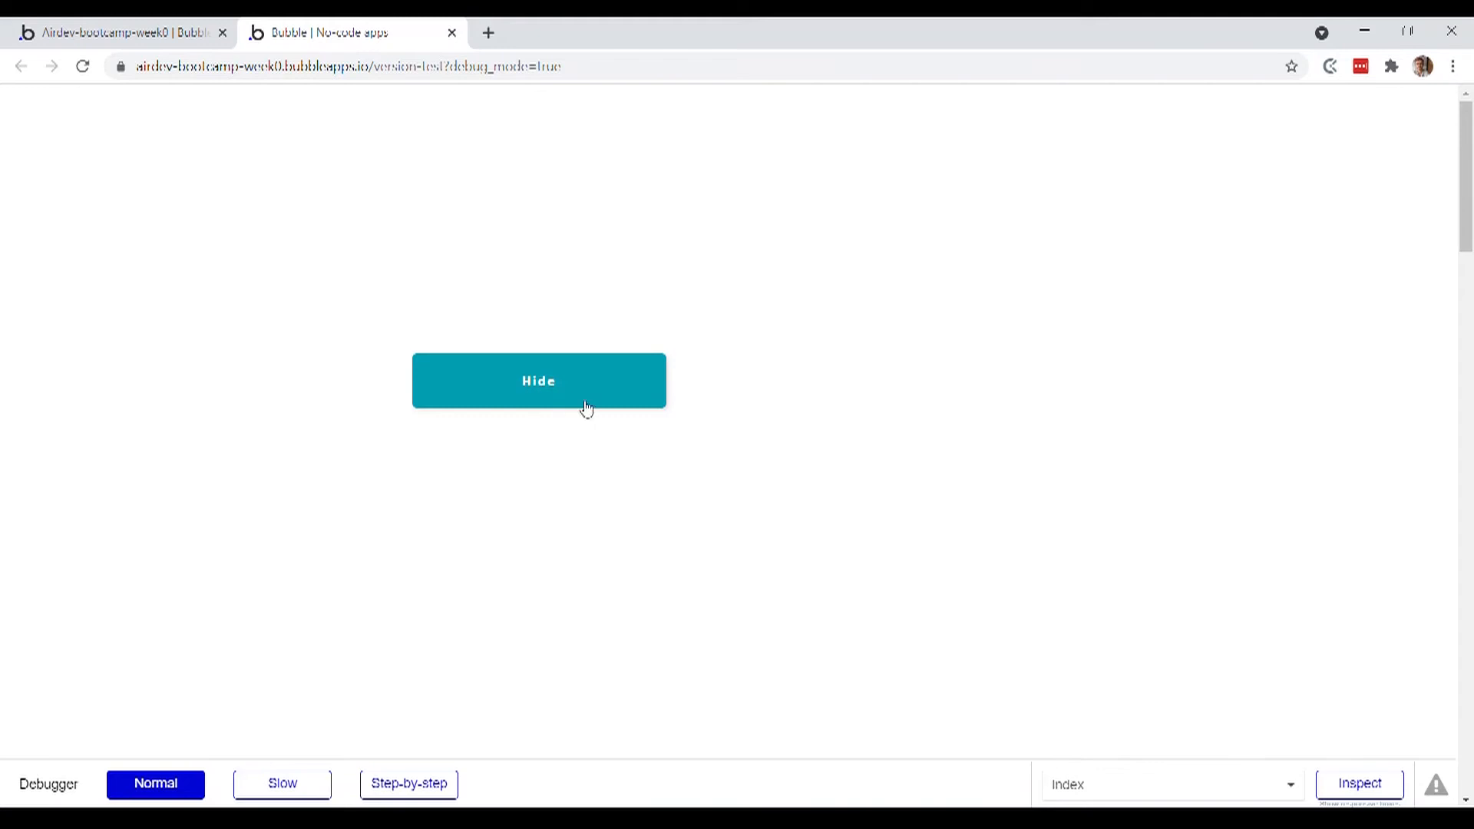
pyautogui.moveTo(665, 381)
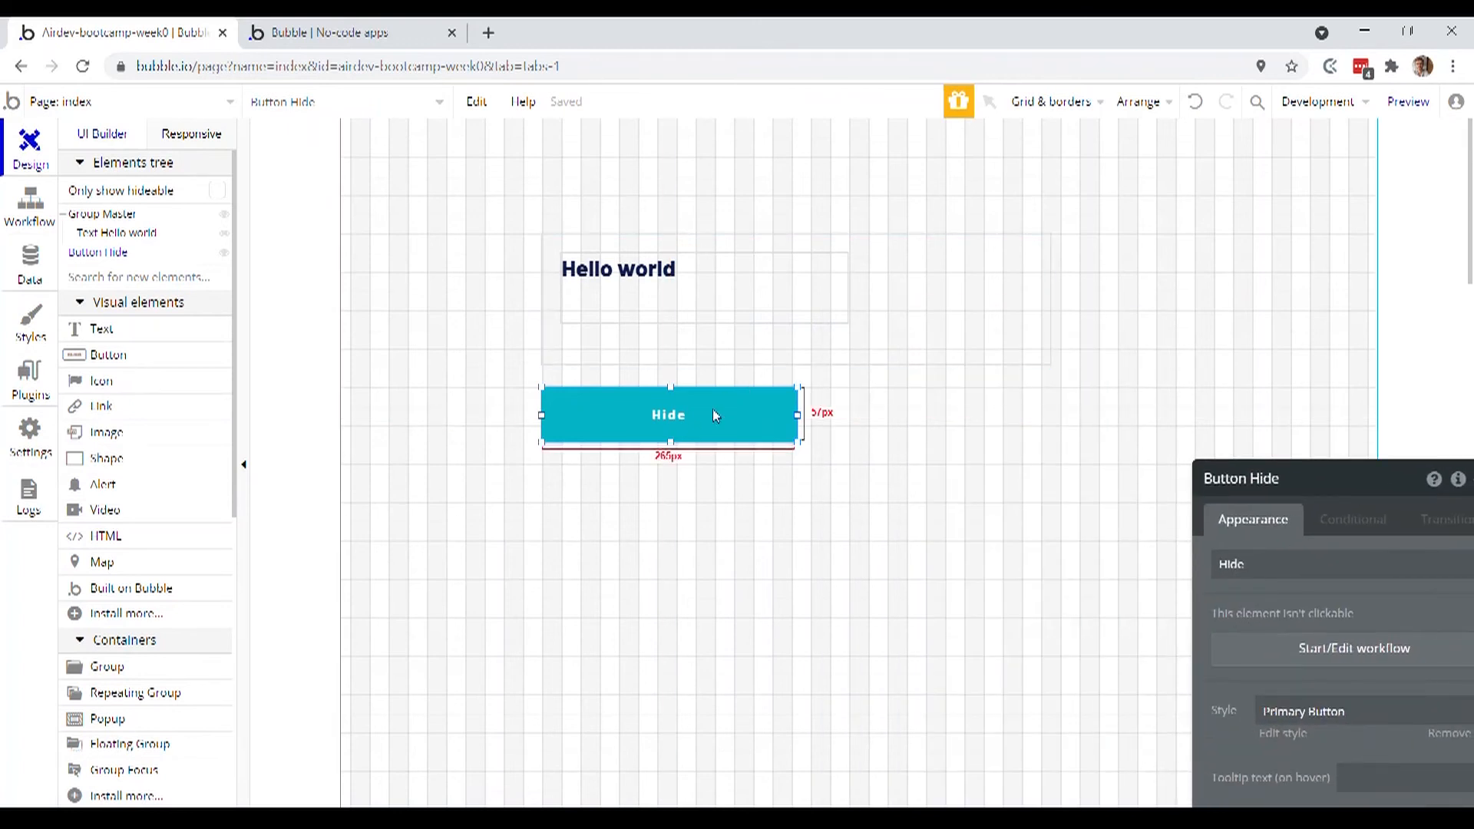
pyautogui.moveTo(708, 422)
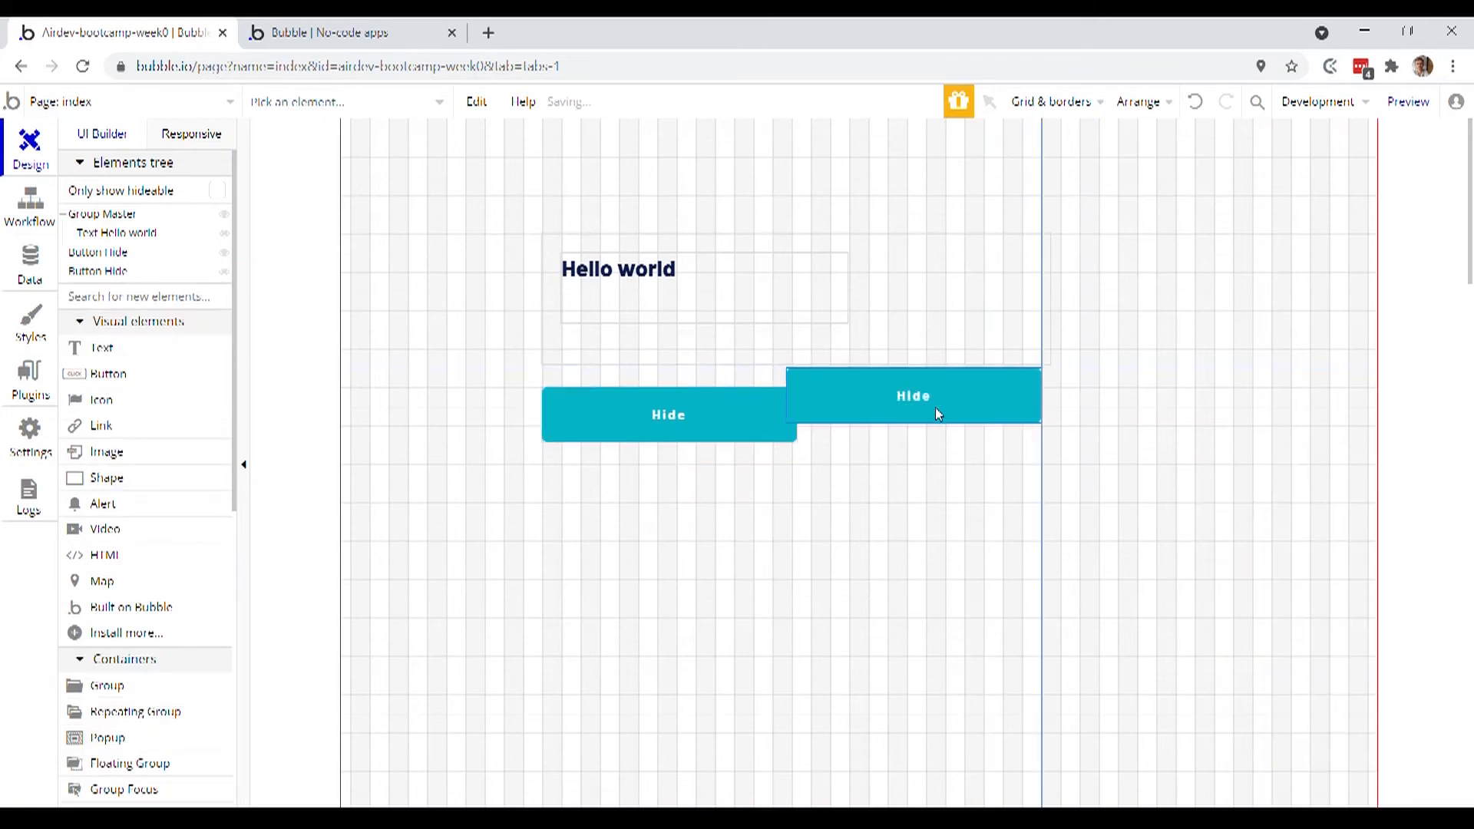
# - Place the copied button beside the Hide button and relabel it 'Show'
pyautogui.moveTo(913, 395); pyautogui.dragTo(951, 415)
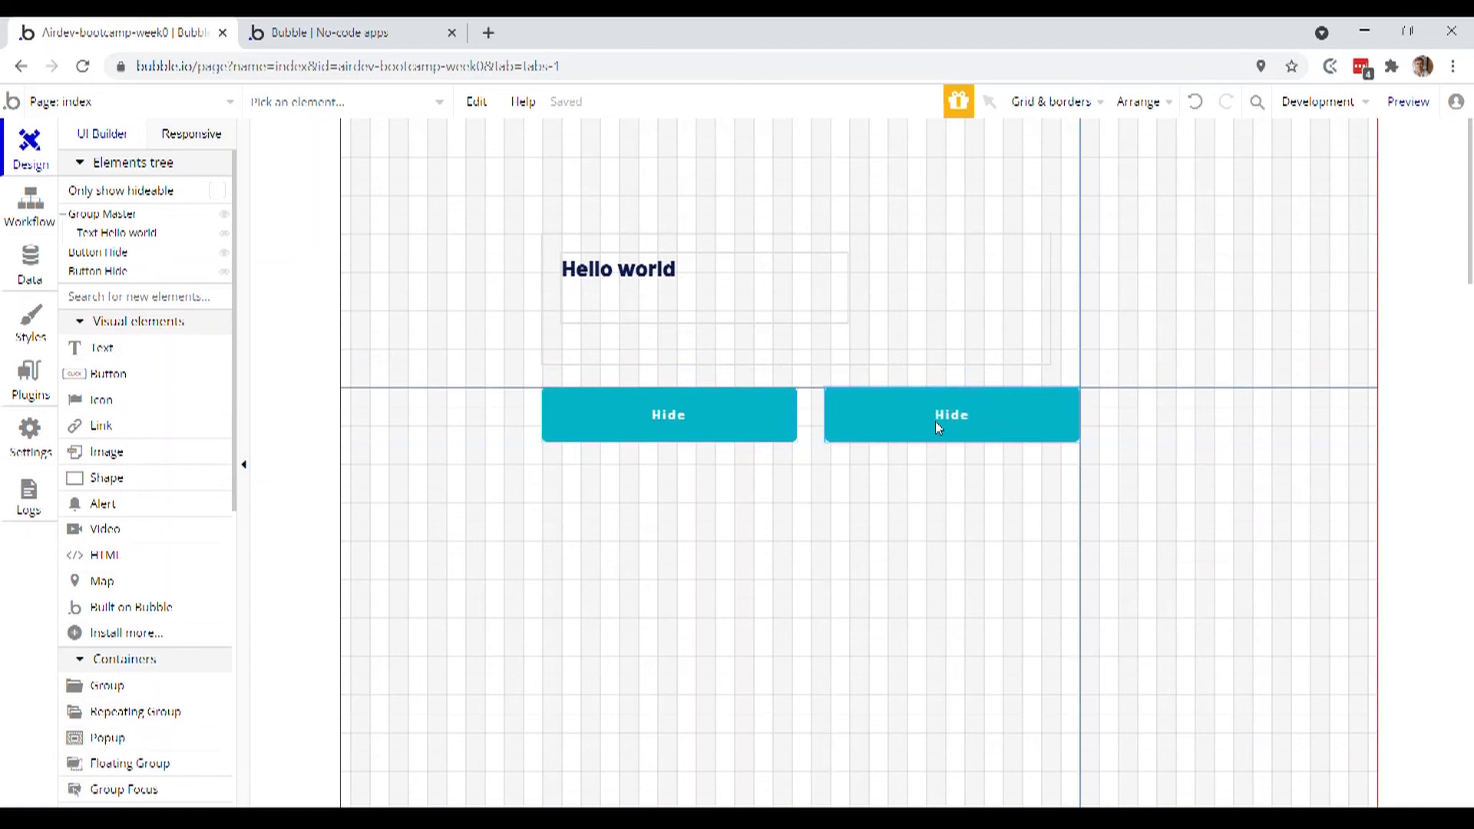
pyautogui.click(951, 414)
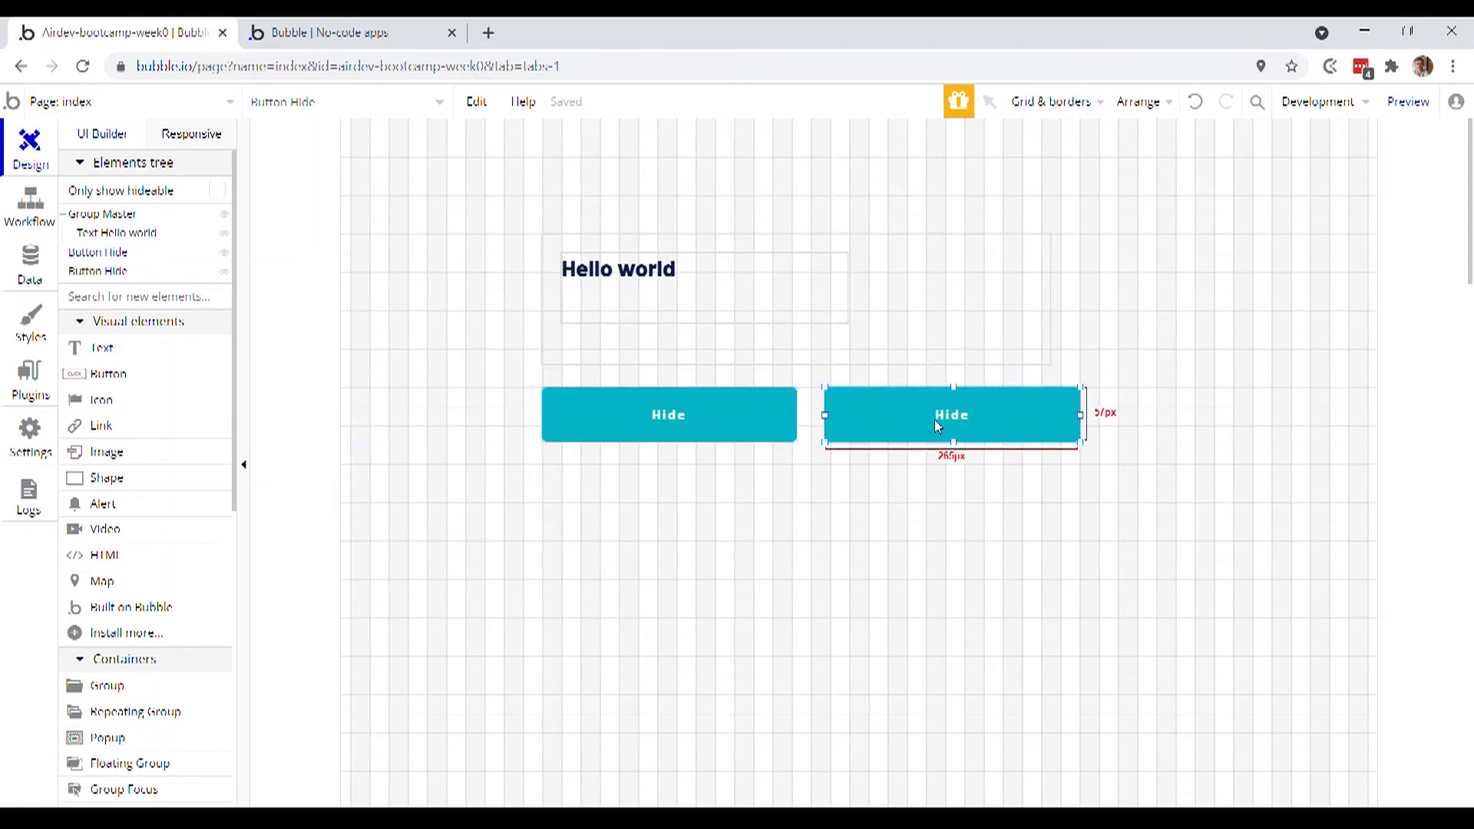
pyautogui.doubleClick(951, 415)
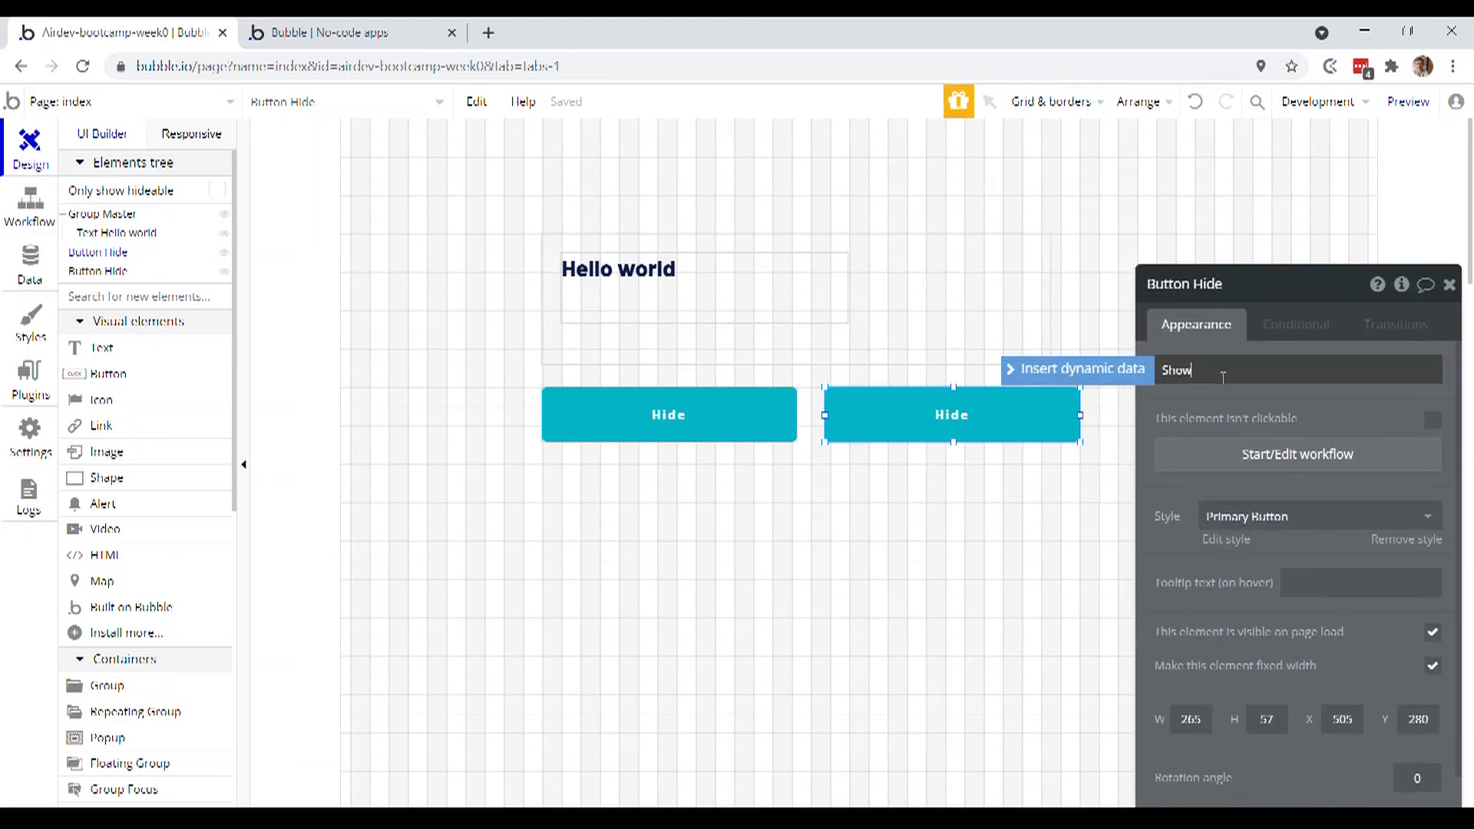
pyautogui.write('Show')
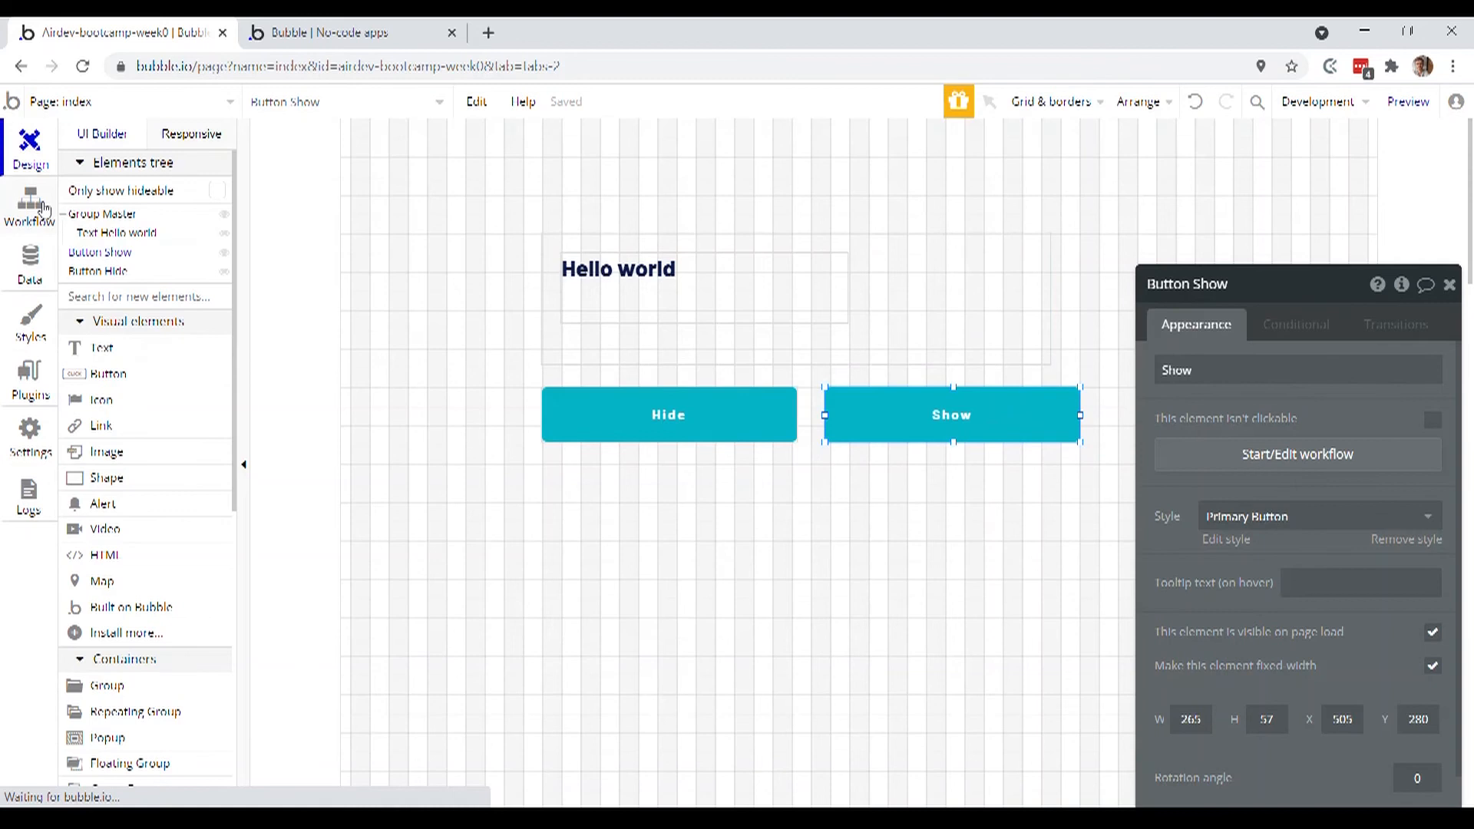
# - Create a click workflow for the Show button from the page design
pyautogui.click(29, 206)
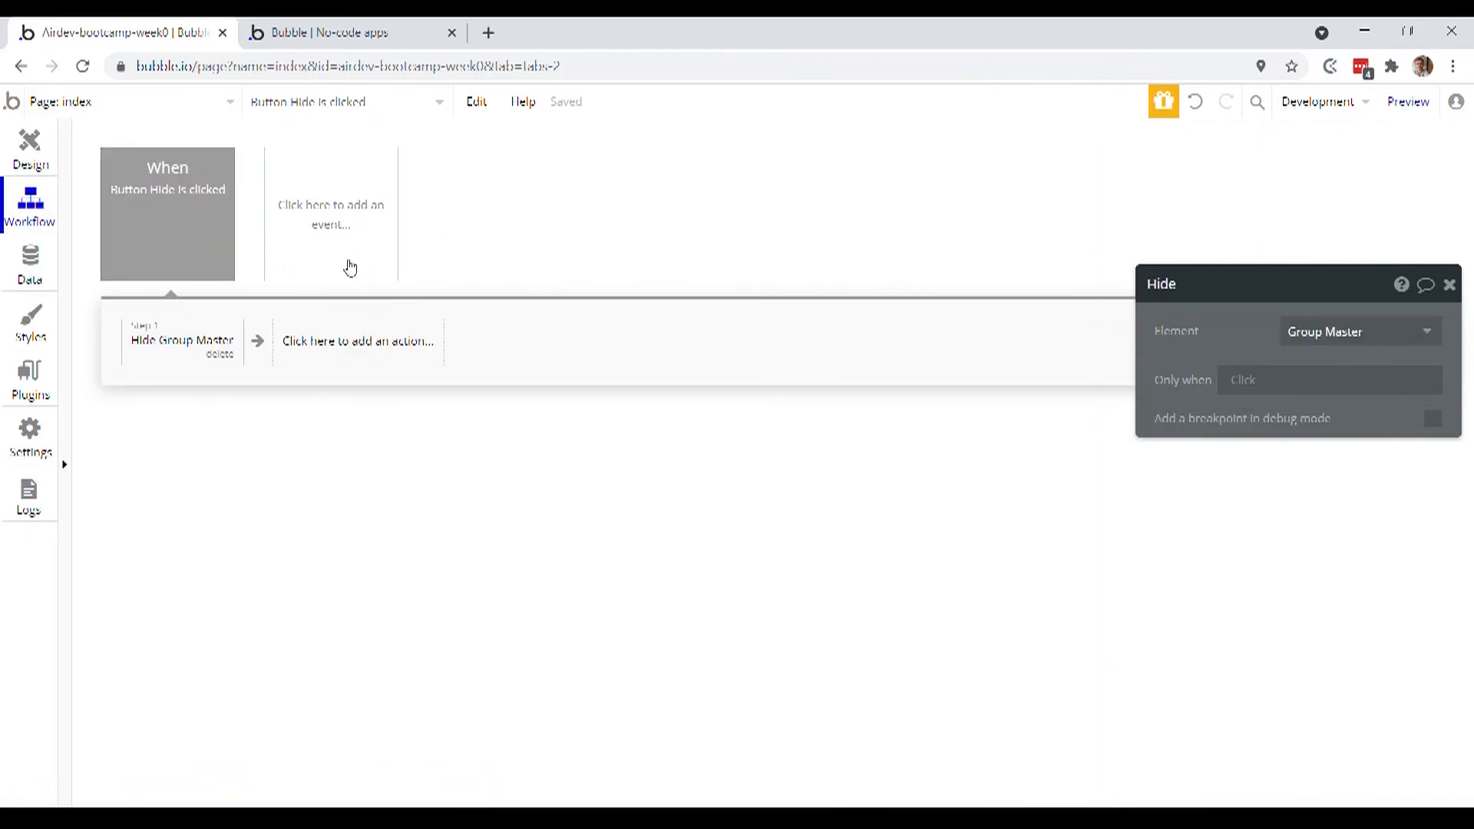
pyautogui.click(30, 151)
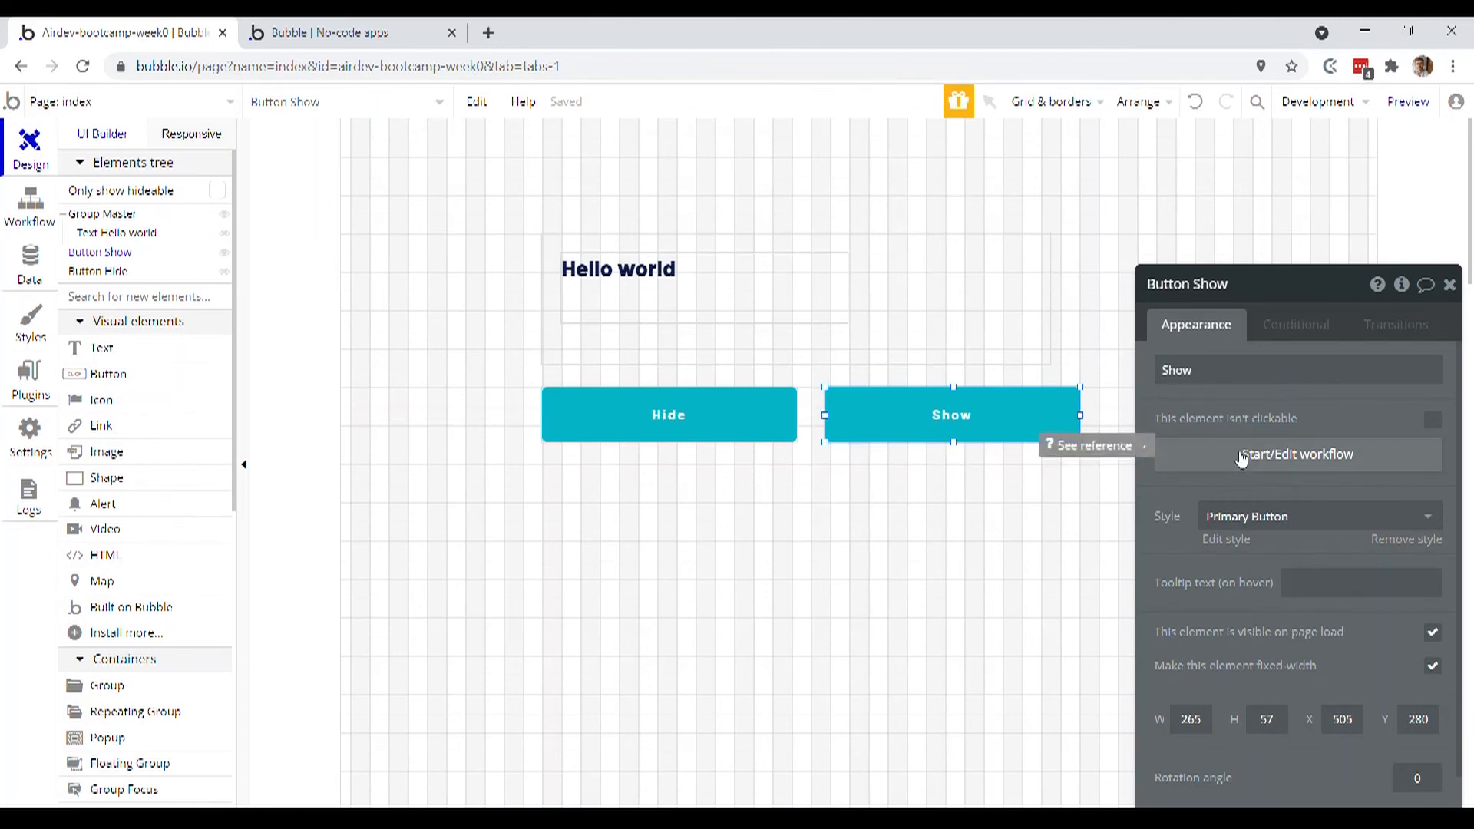
pyautogui.click(1298, 453)
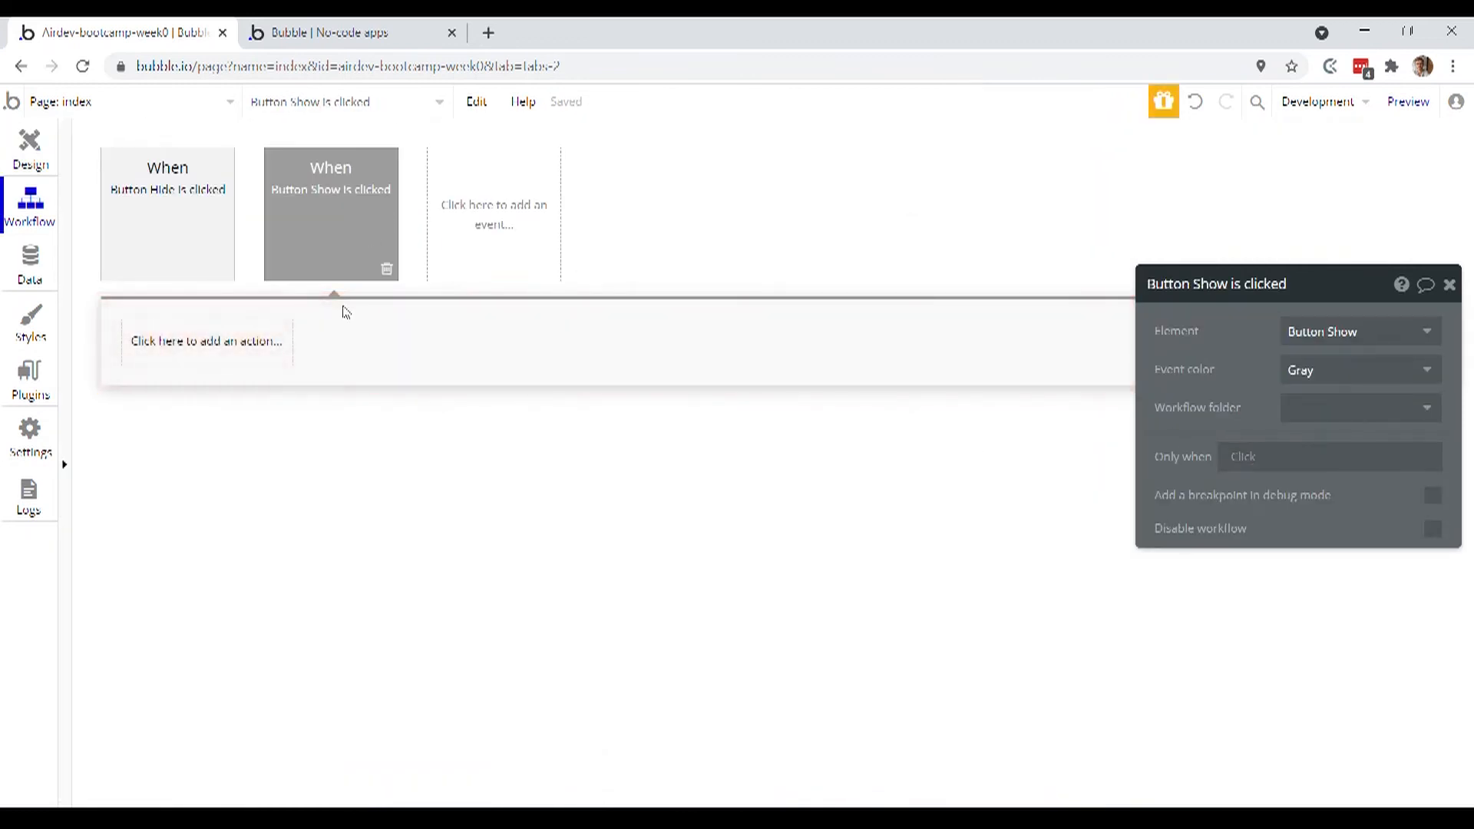
pyautogui.moveTo(344, 299)
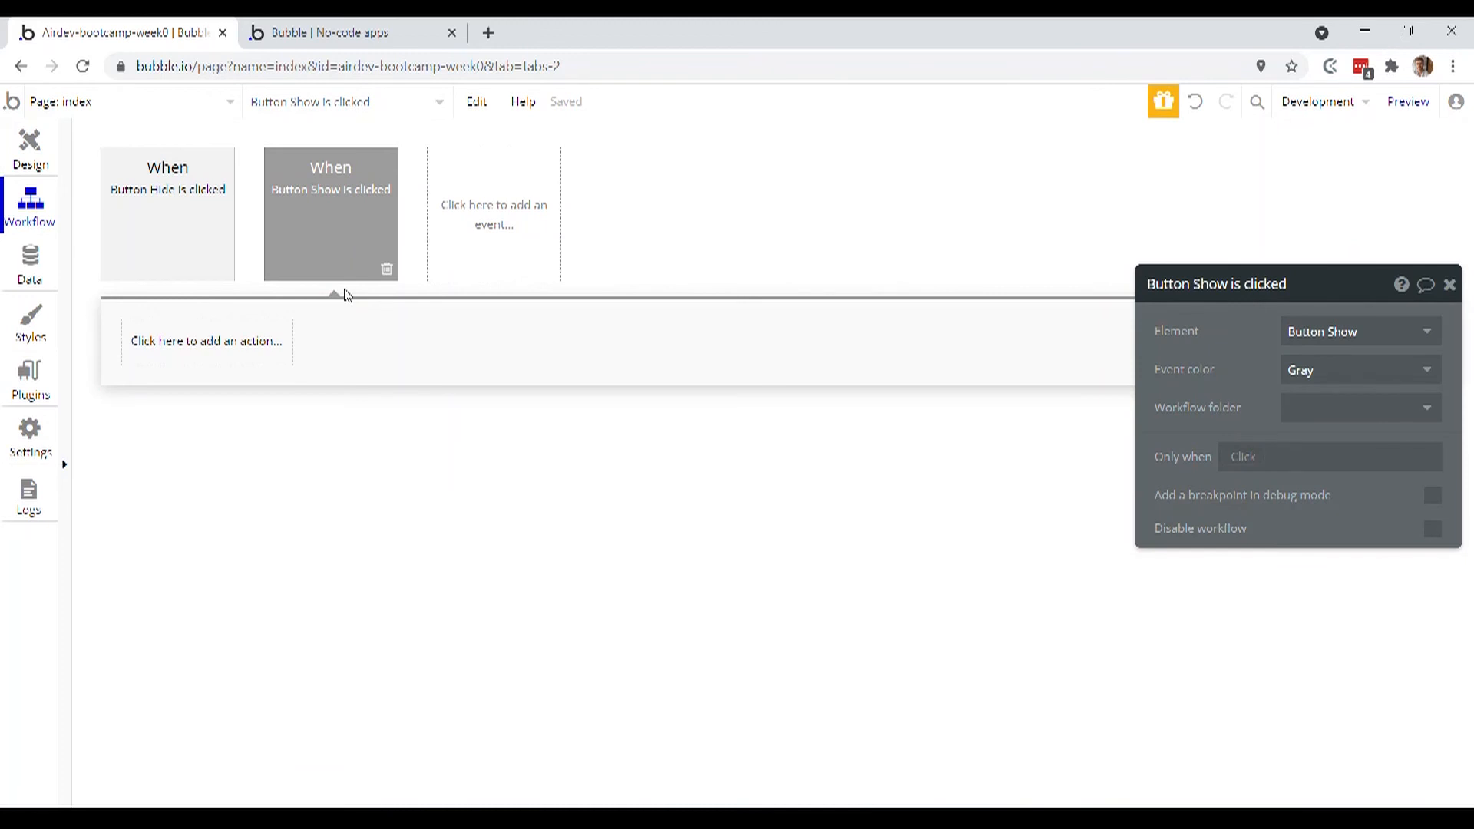
pyautogui.moveTo(299, 288)
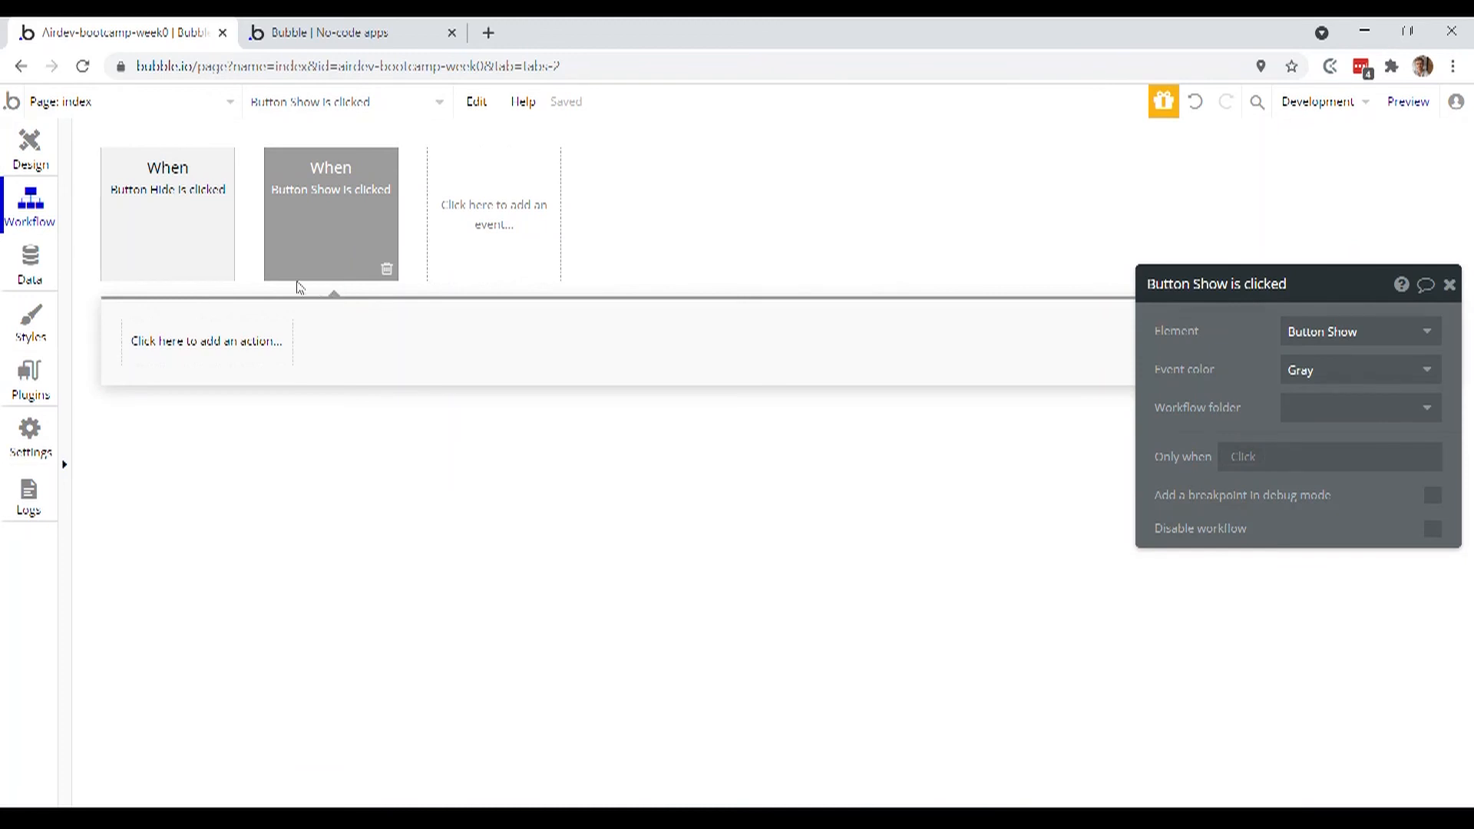
# - Add a 'Show an element' action targeting Group Master to that workflow
pyautogui.click(206, 340)
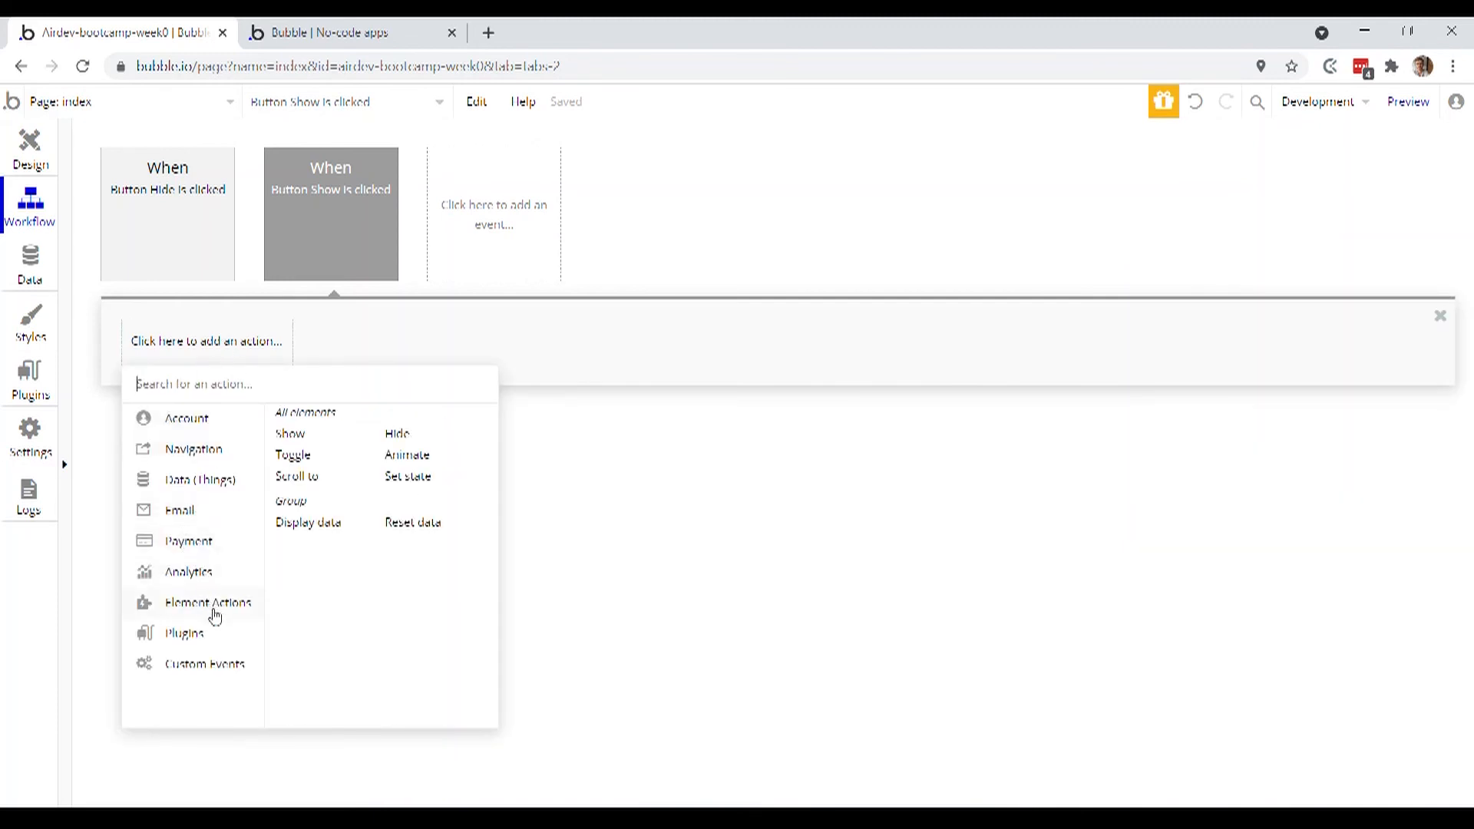
pyautogui.moveTo(289, 433)
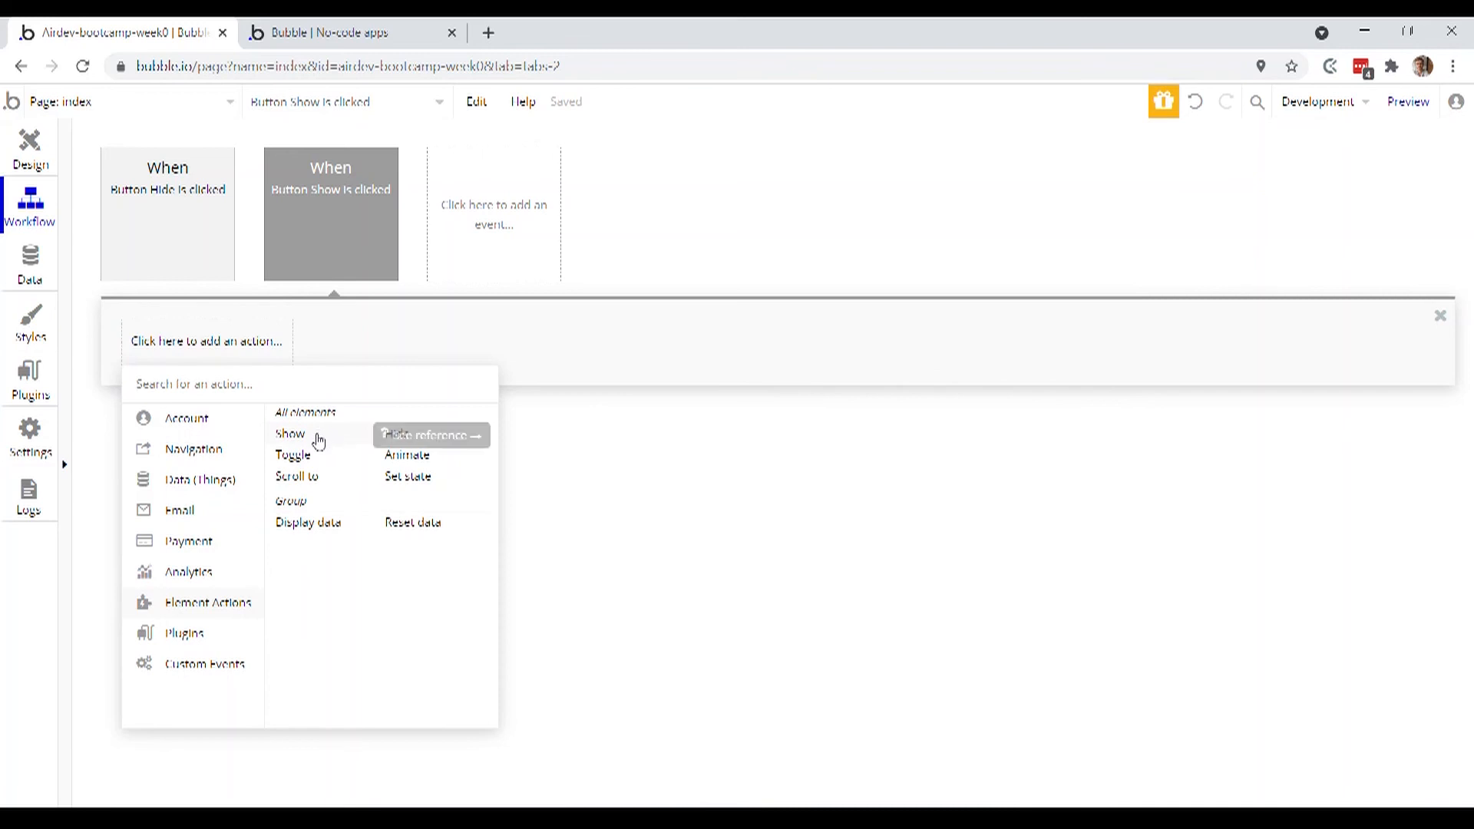
pyautogui.click(290, 435)
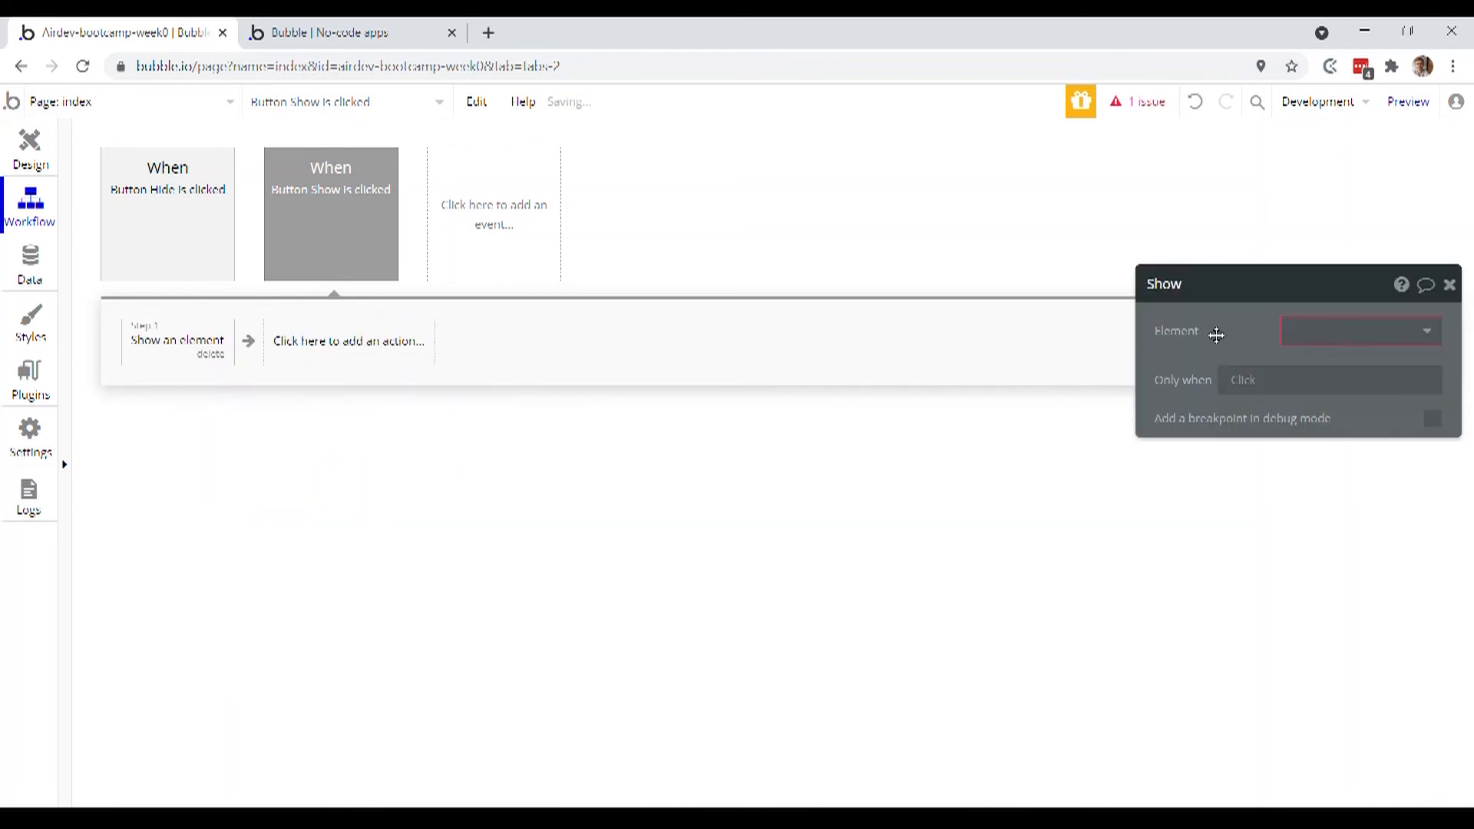
pyautogui.click(1359, 331)
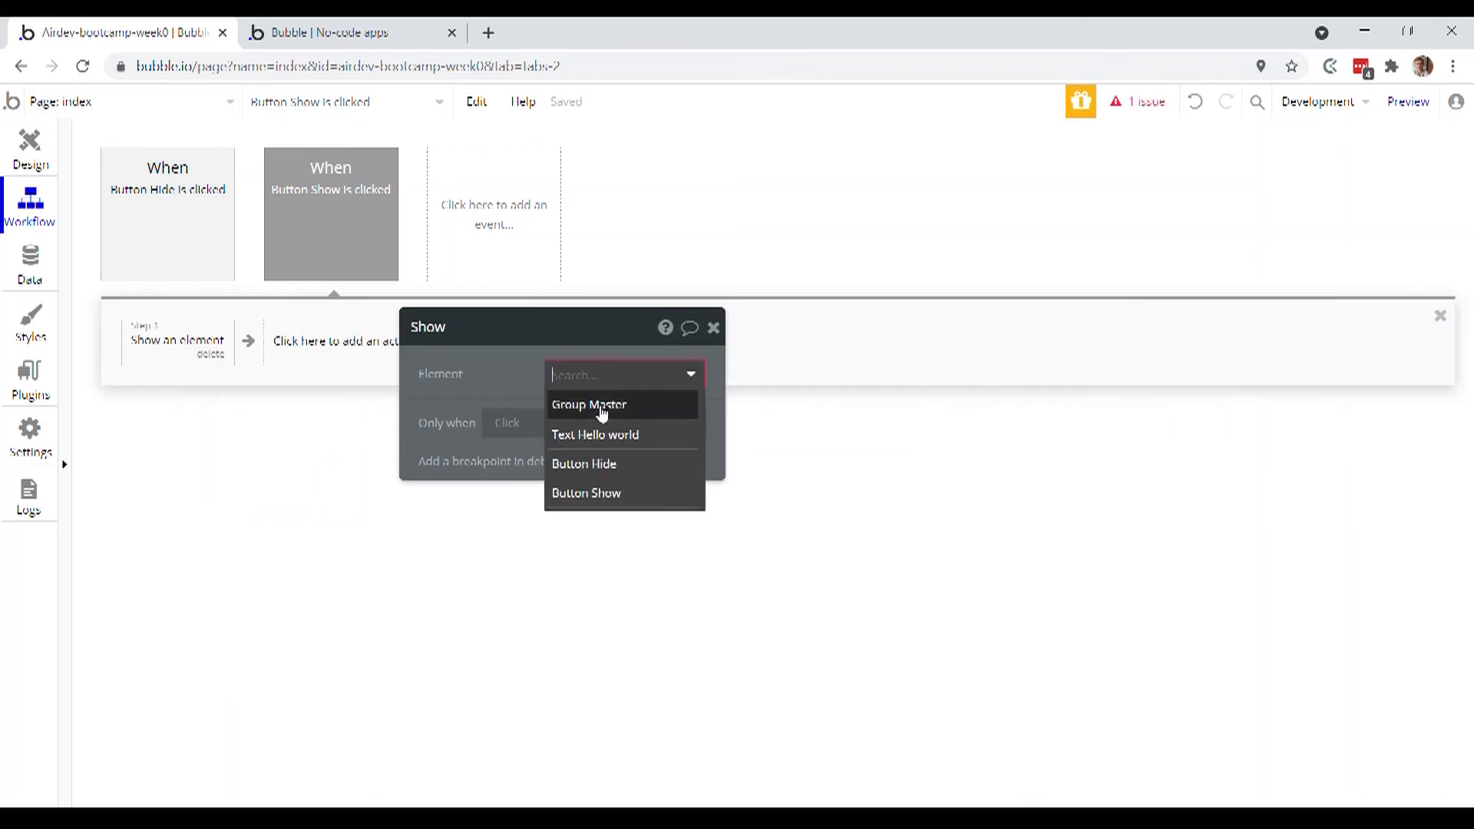
pyautogui.click(589, 405)
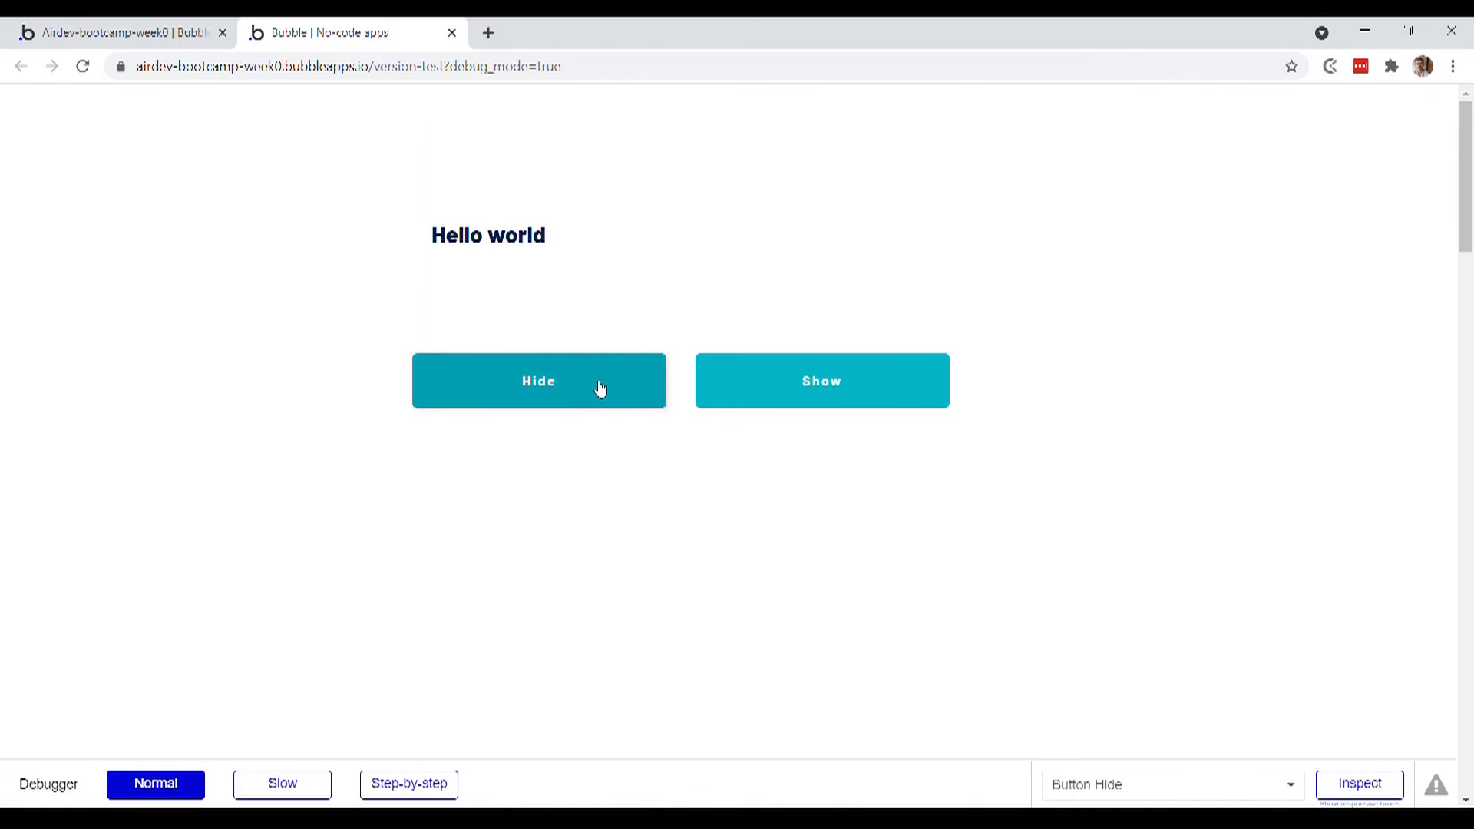
# - Alternate Hide and Show in the preview, watching Hello world disappear and return
pyautogui.click(539, 381)
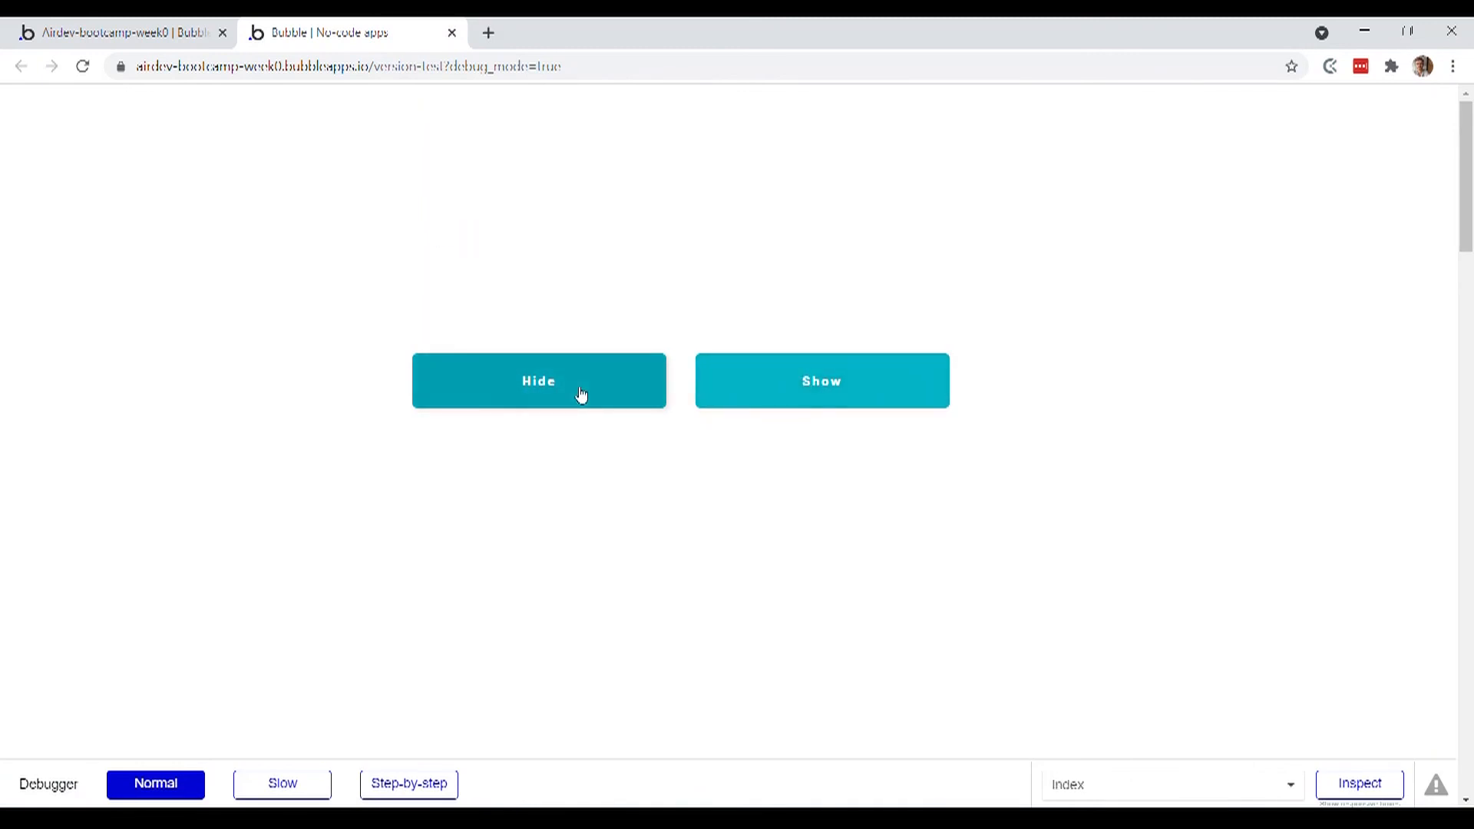
pyautogui.click(821, 381)
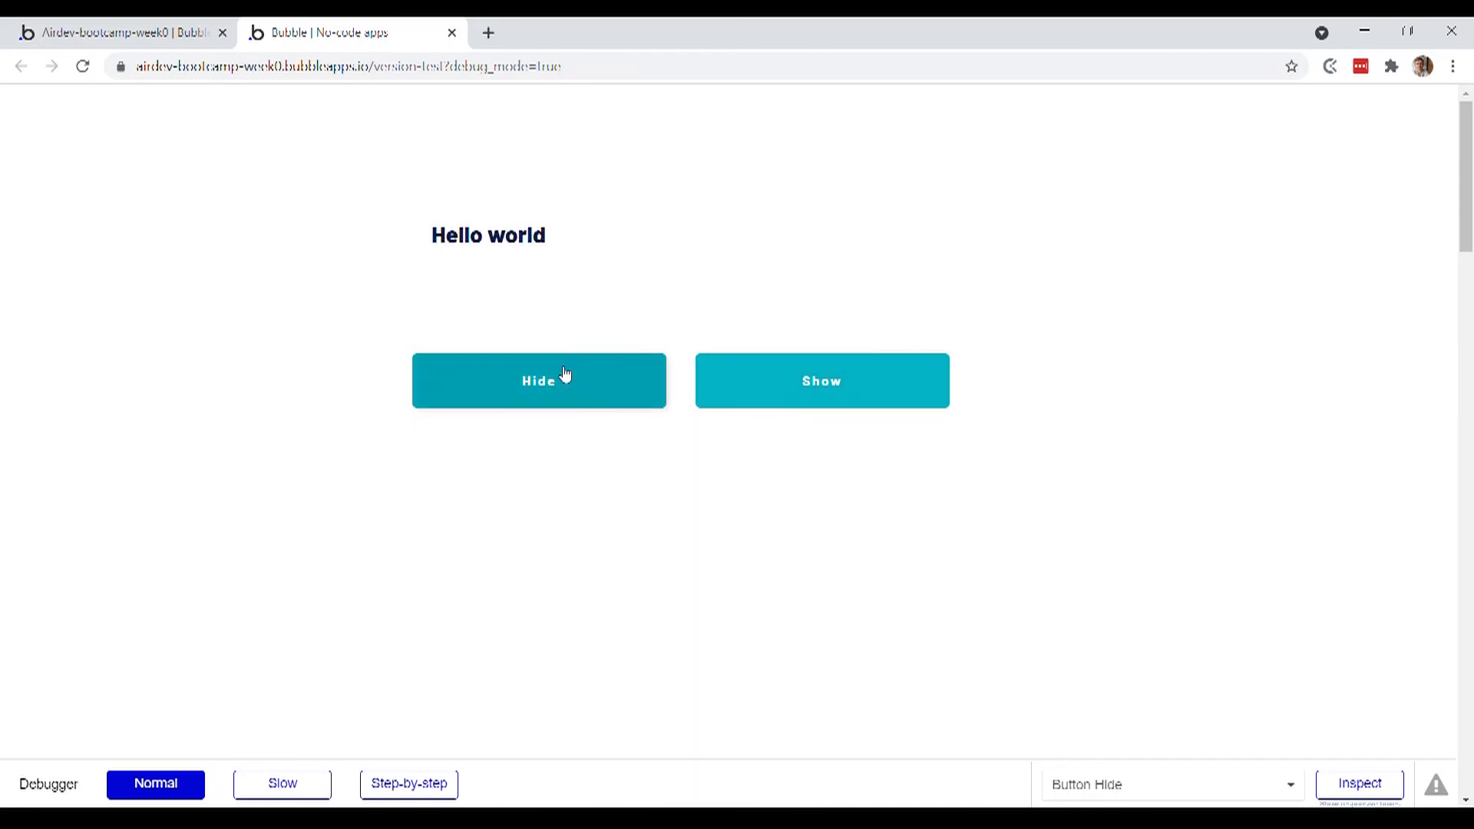
pyautogui.click(539, 381)
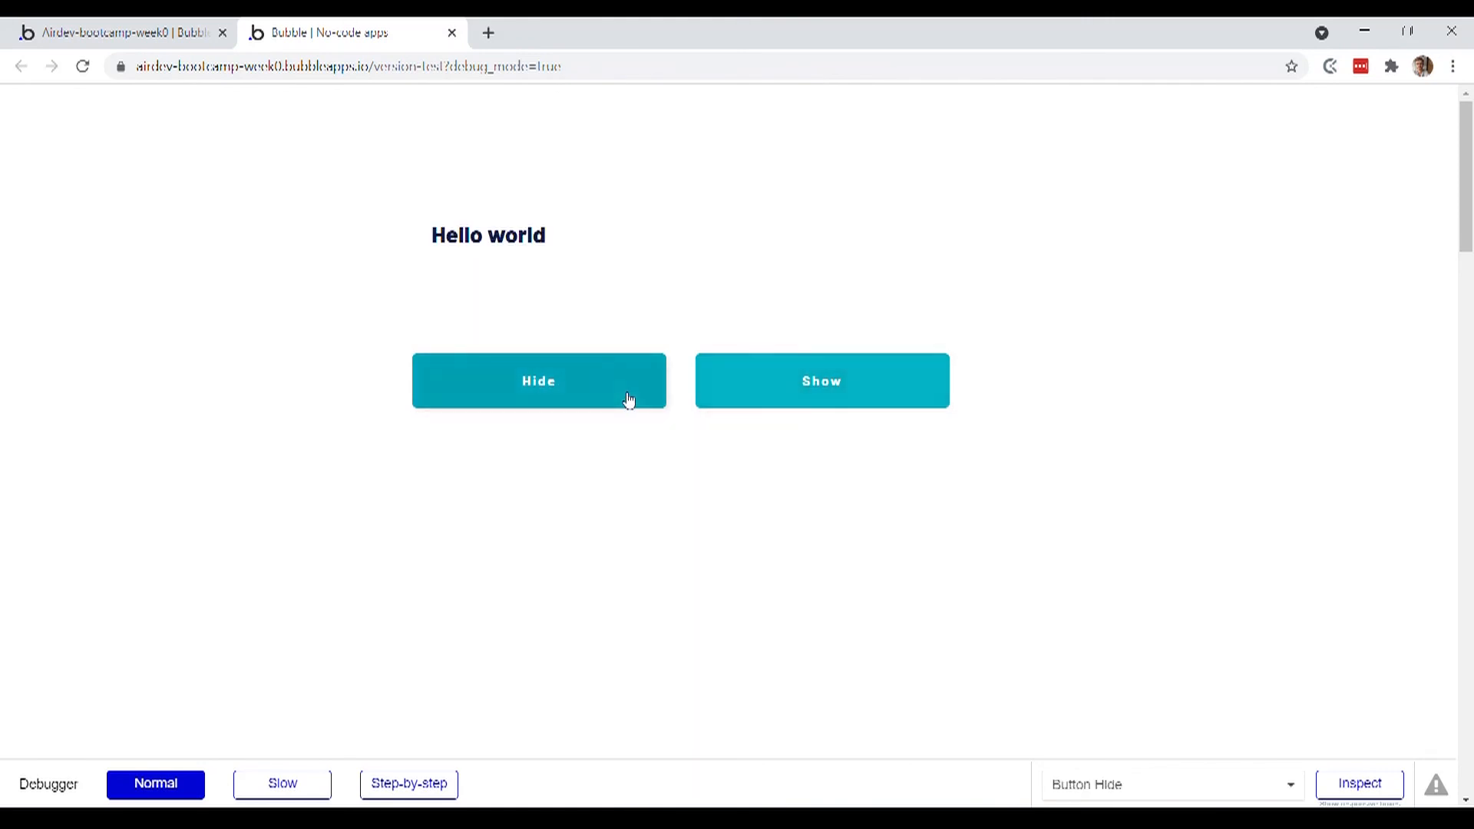
pyautogui.moveTo(609, 380)
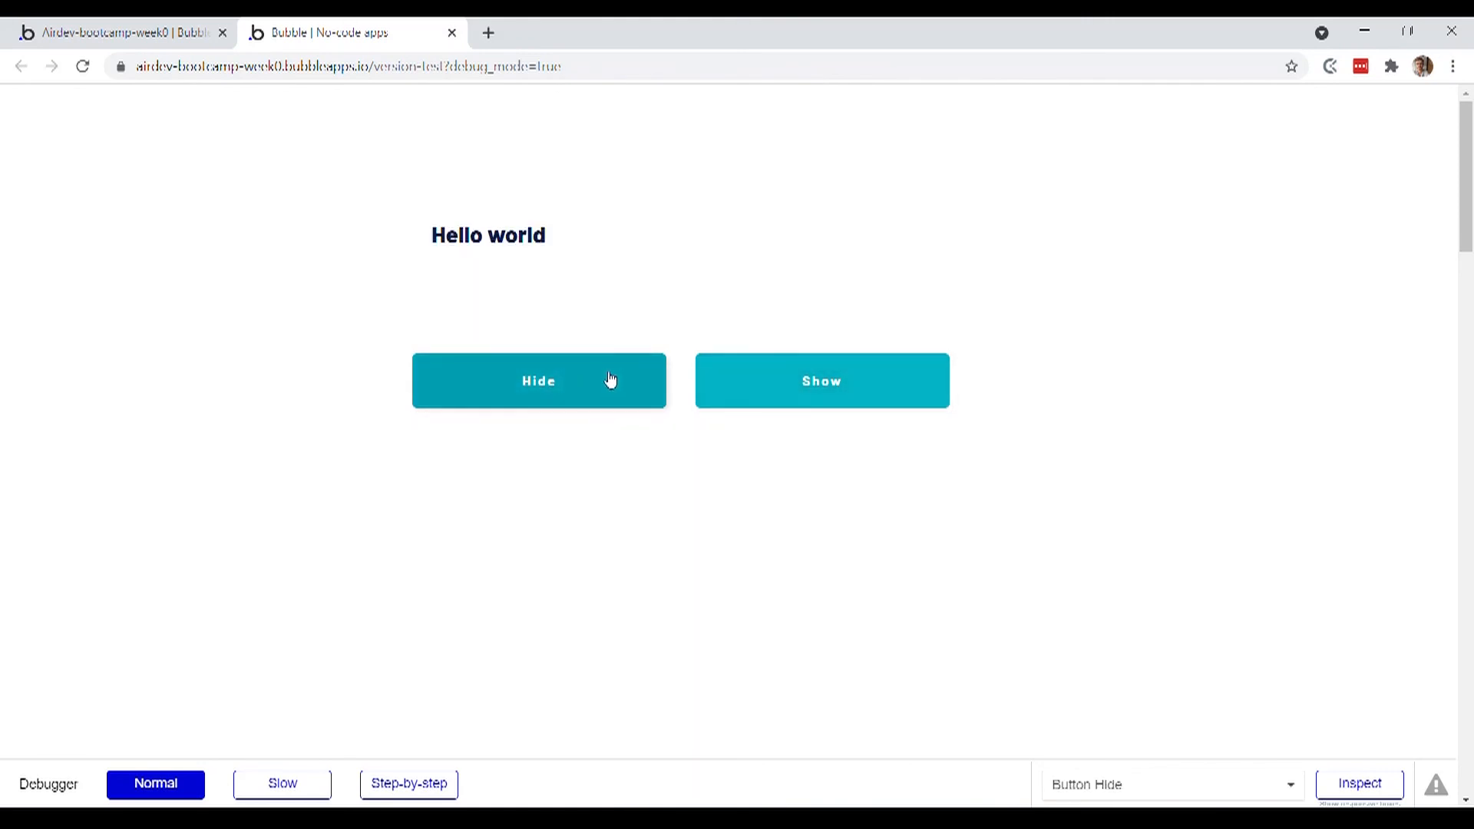
pyautogui.moveTo(564, 369)
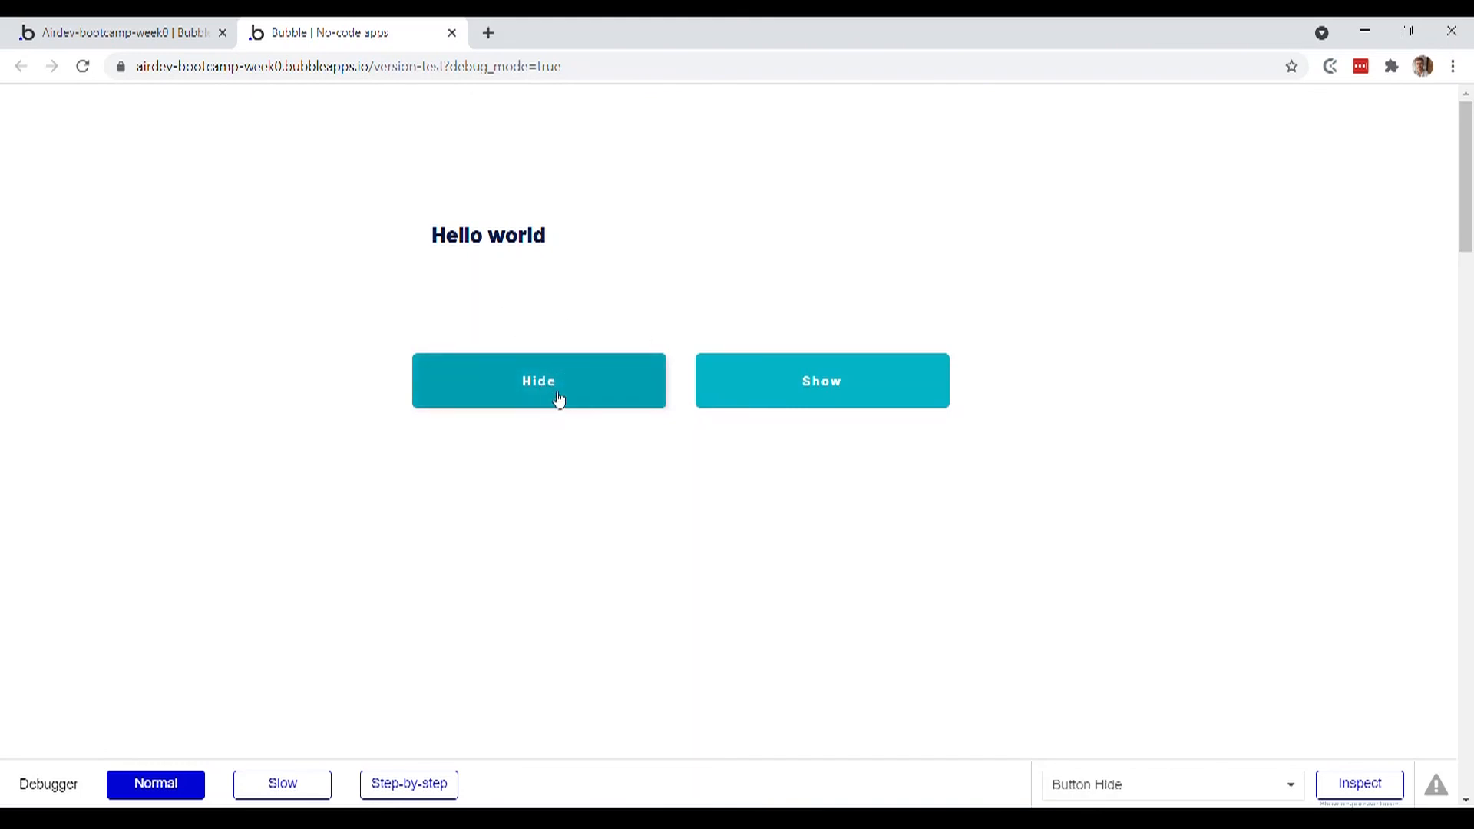
pyautogui.moveTo(570, 382)
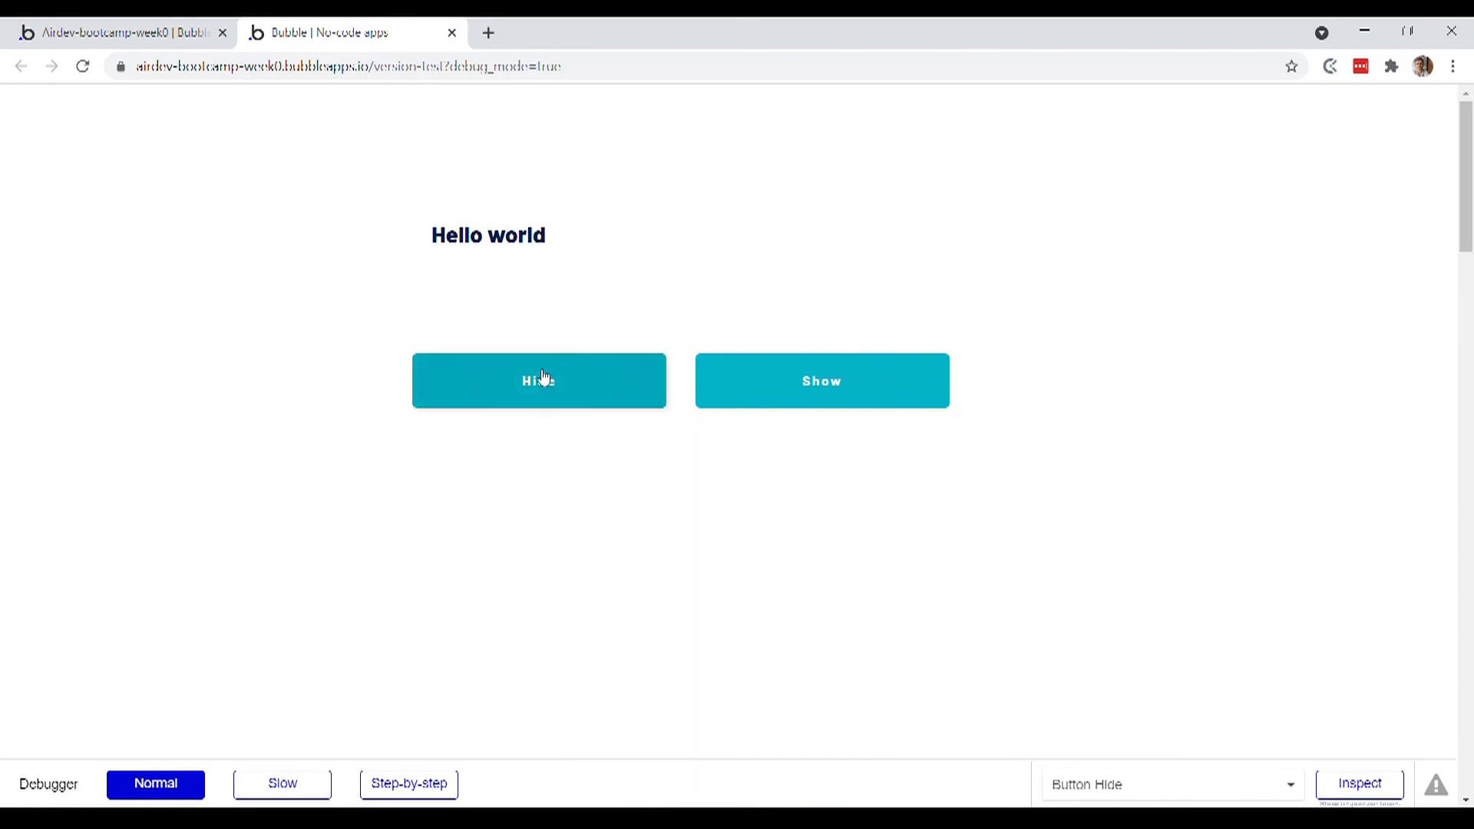
pyautogui.click(540, 381)
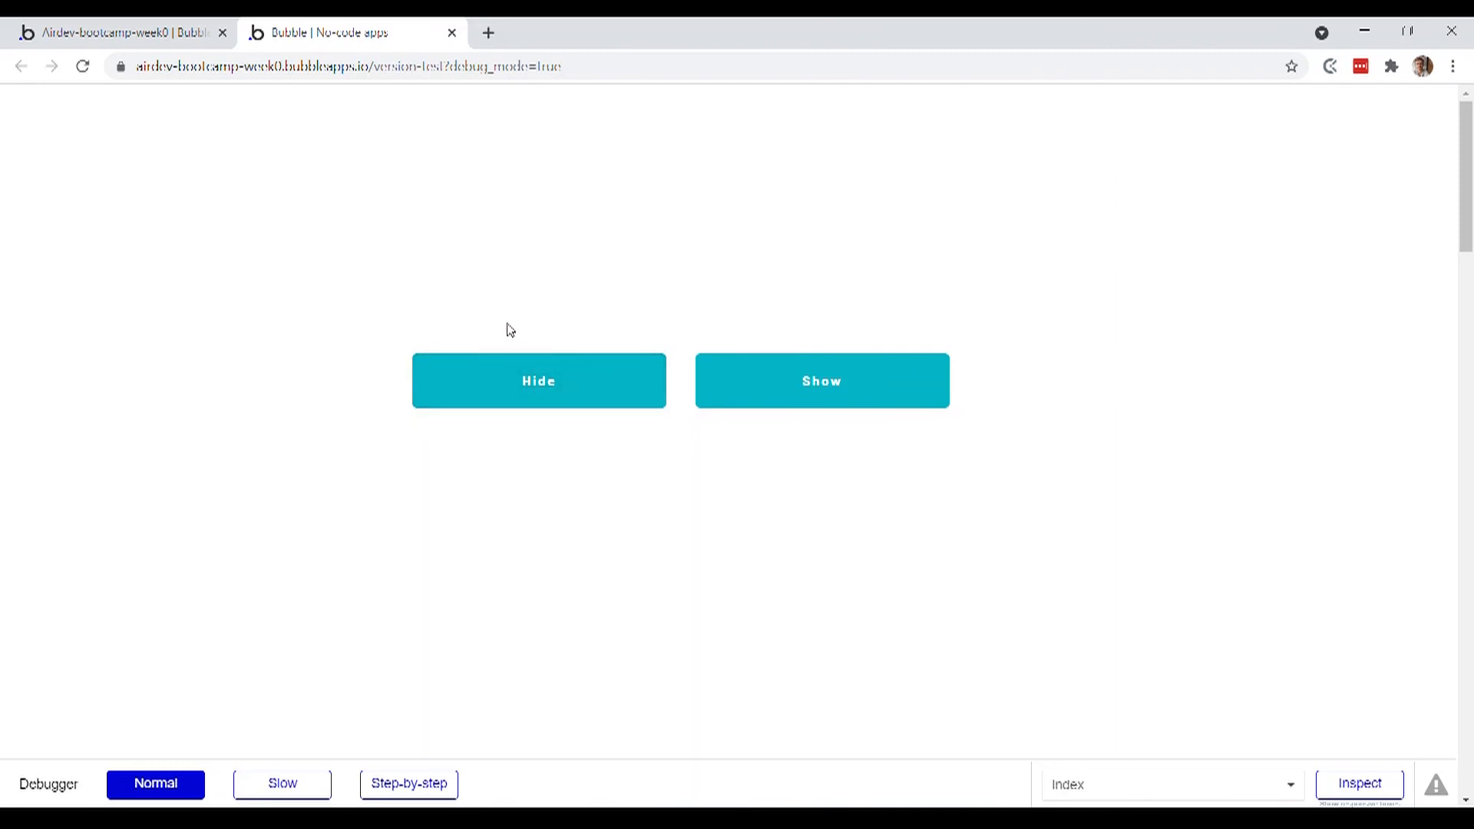
pyautogui.click(821, 381)
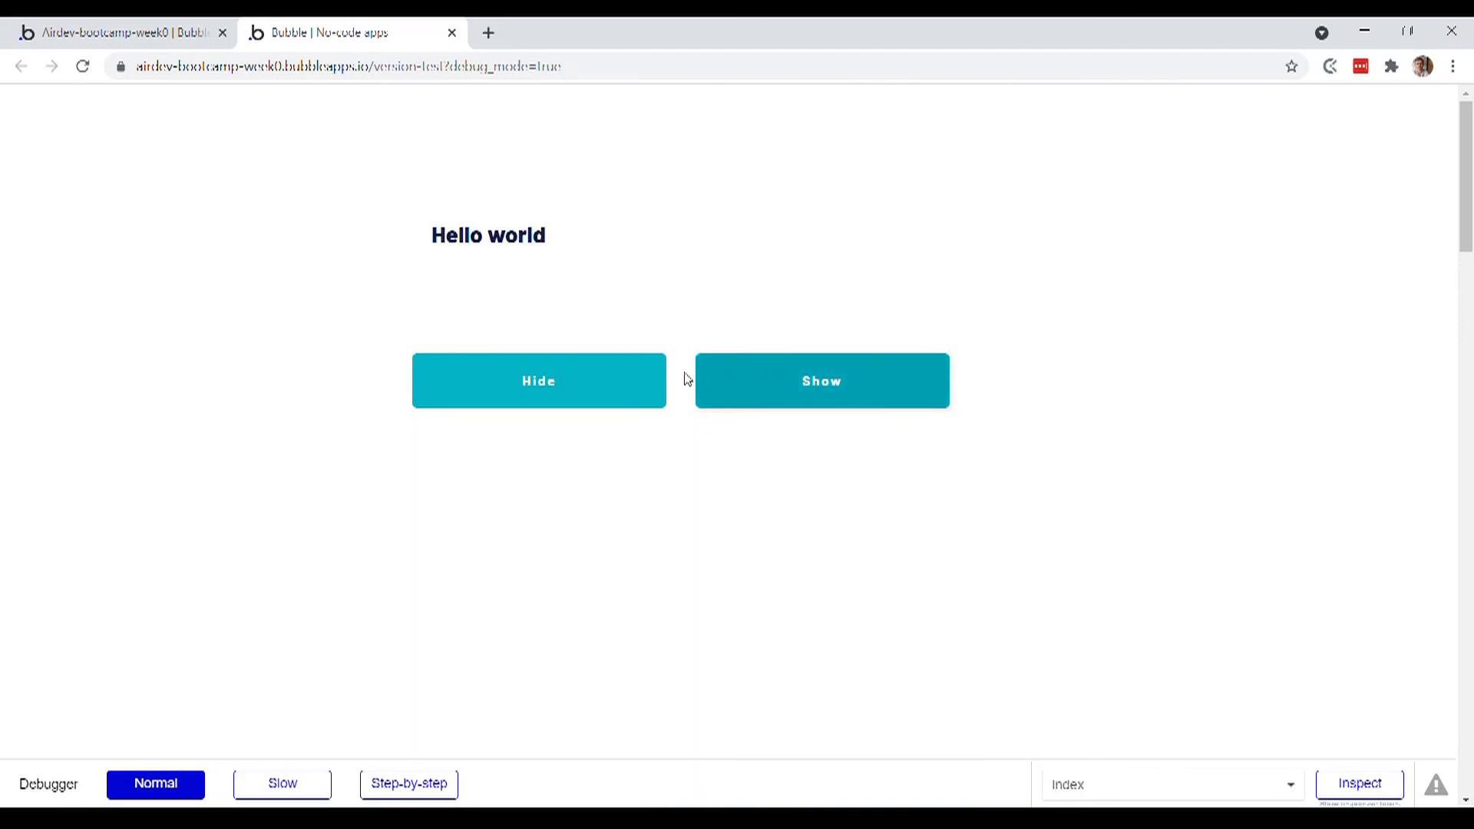
pyautogui.click(539, 381)
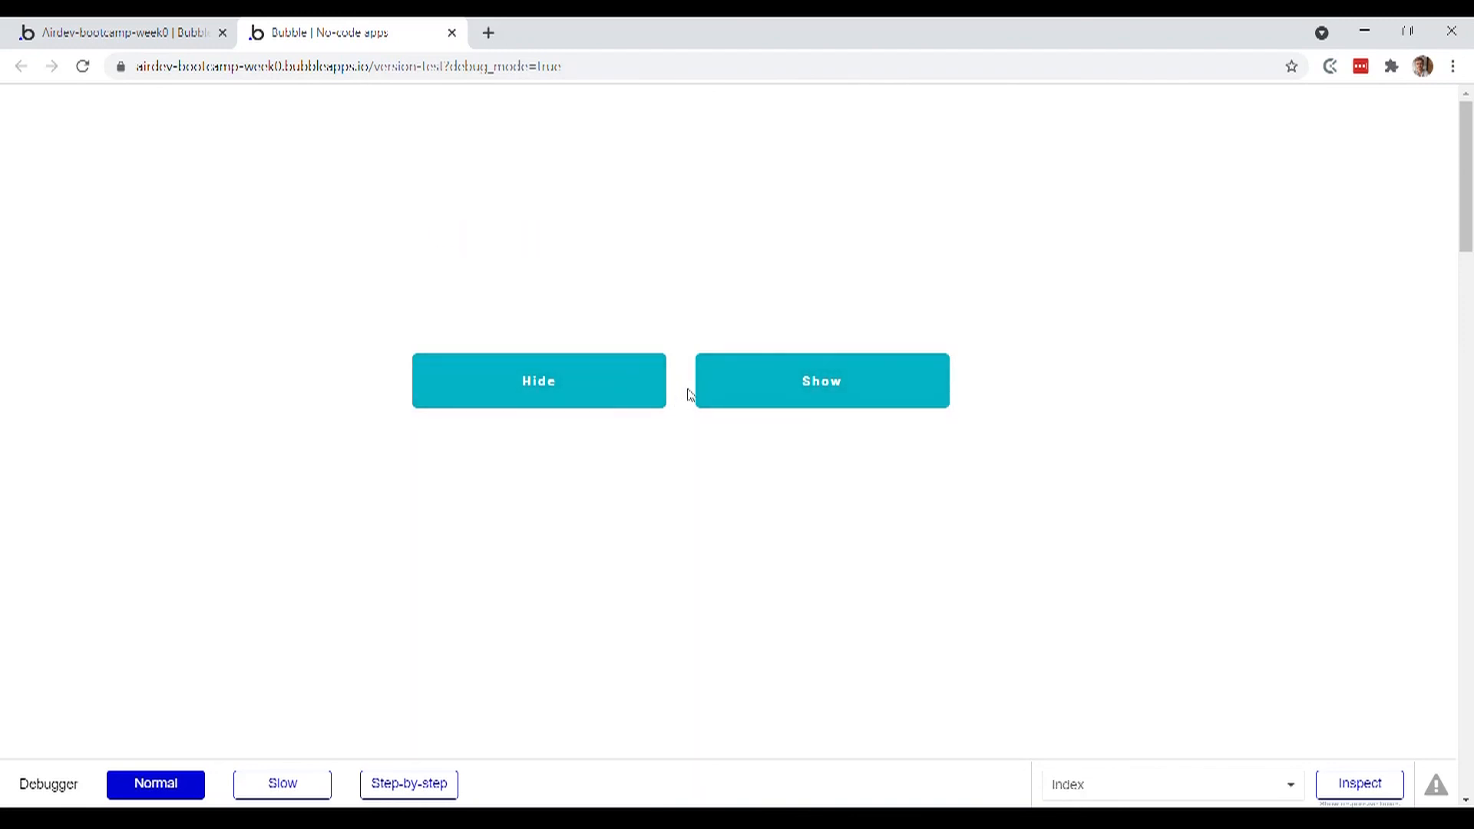